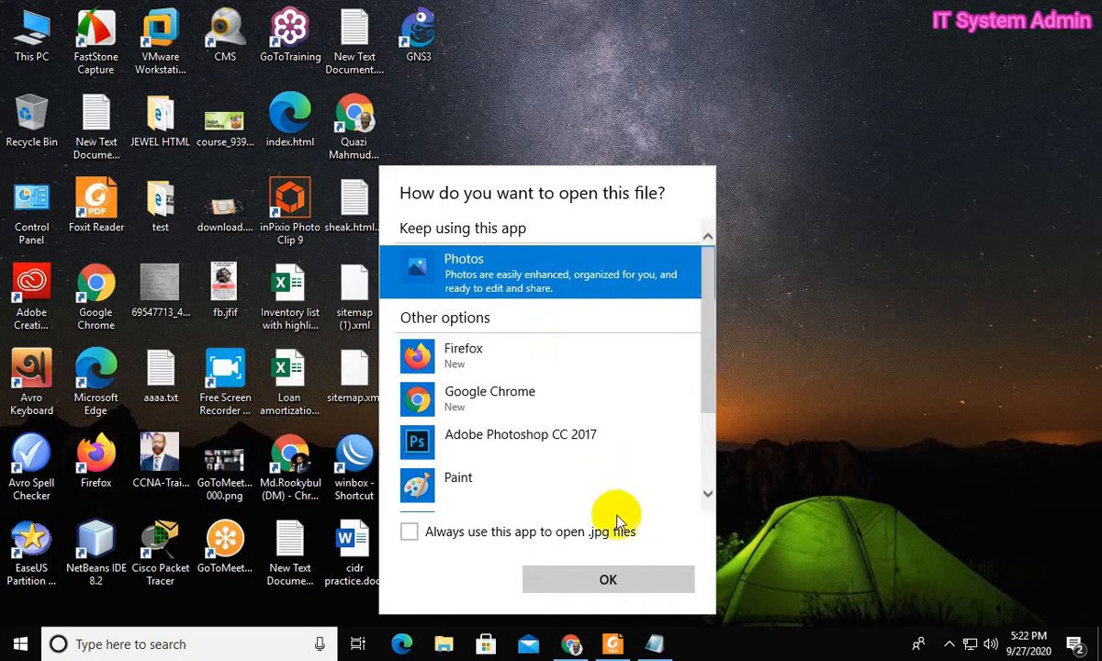
- Open CCNA-Trainer.jpg with Photos and dismiss the resulting File system error box
{"action": "left_click", "coordinate": [608, 580]}
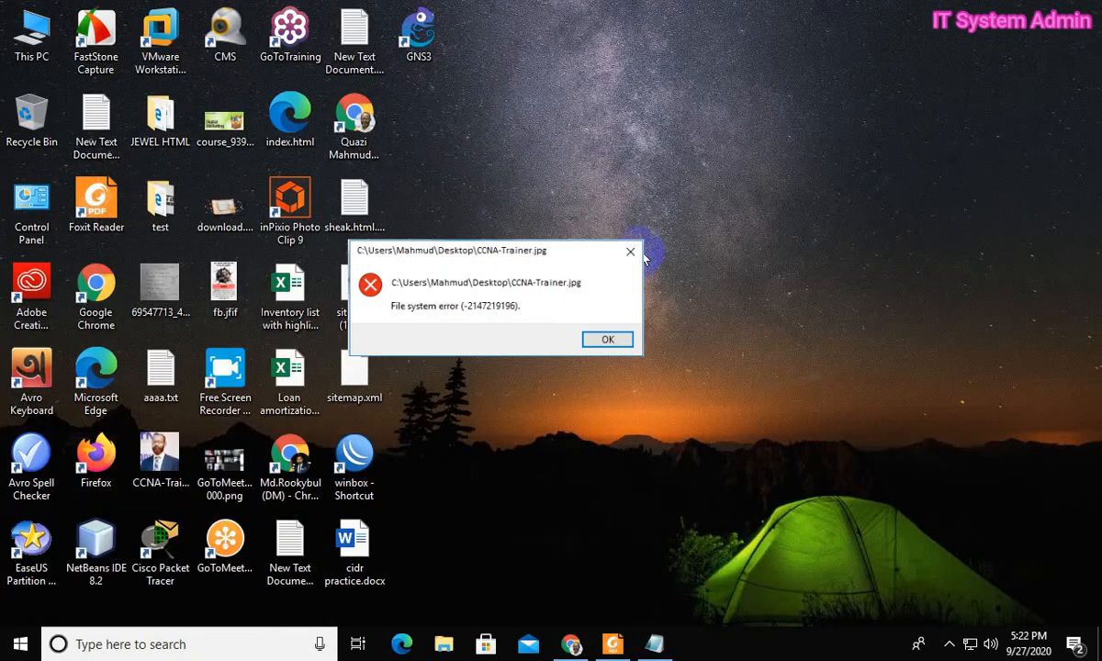
{"action": "mouse_move", "coordinate": [529, 422]}
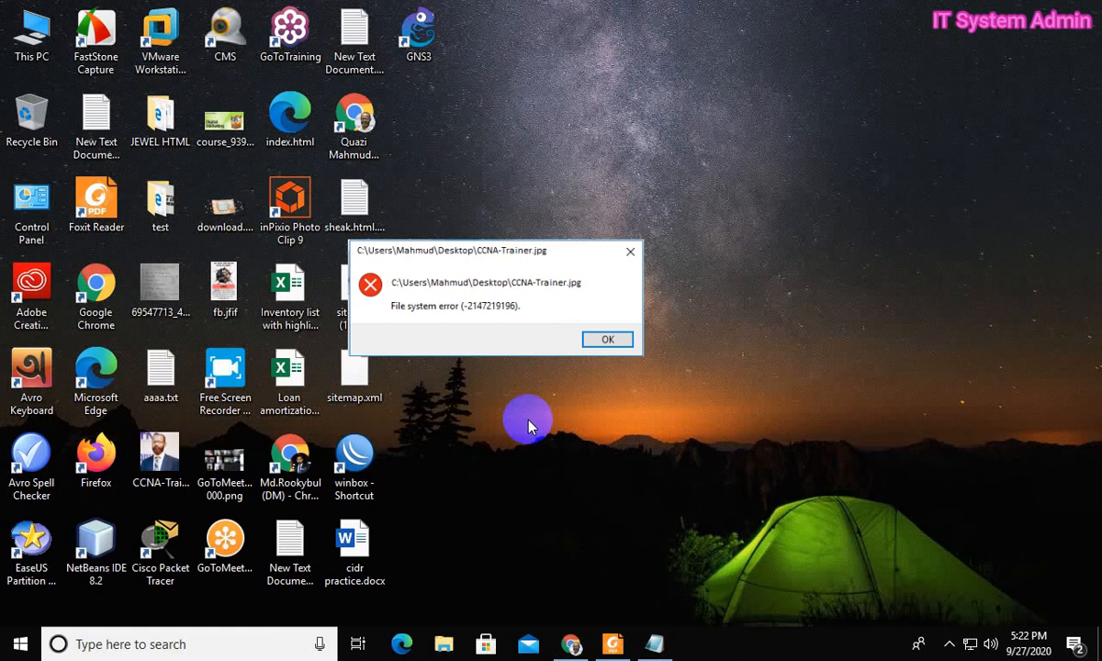
{"action": "left_click", "coordinate": [606, 338]}
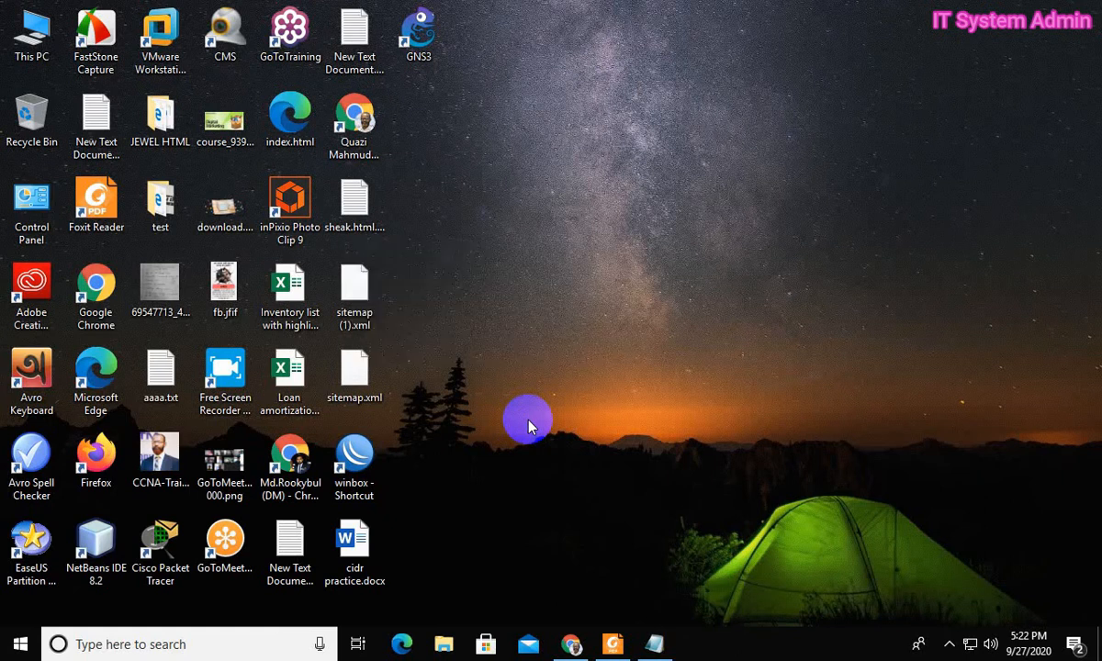
{"action": "mouse_move", "coordinate": [486, 345]}
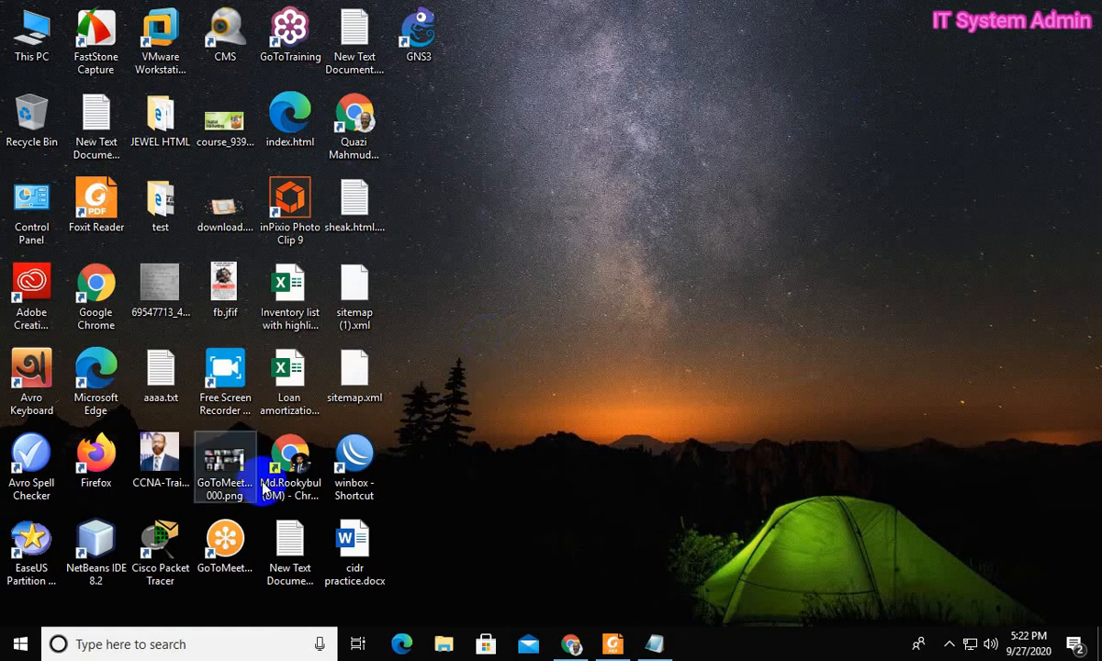
- Reach Settings > Apps & features from Start and expand the Microsoft Photos entry
{"action": "left_click", "coordinate": [20, 642]}
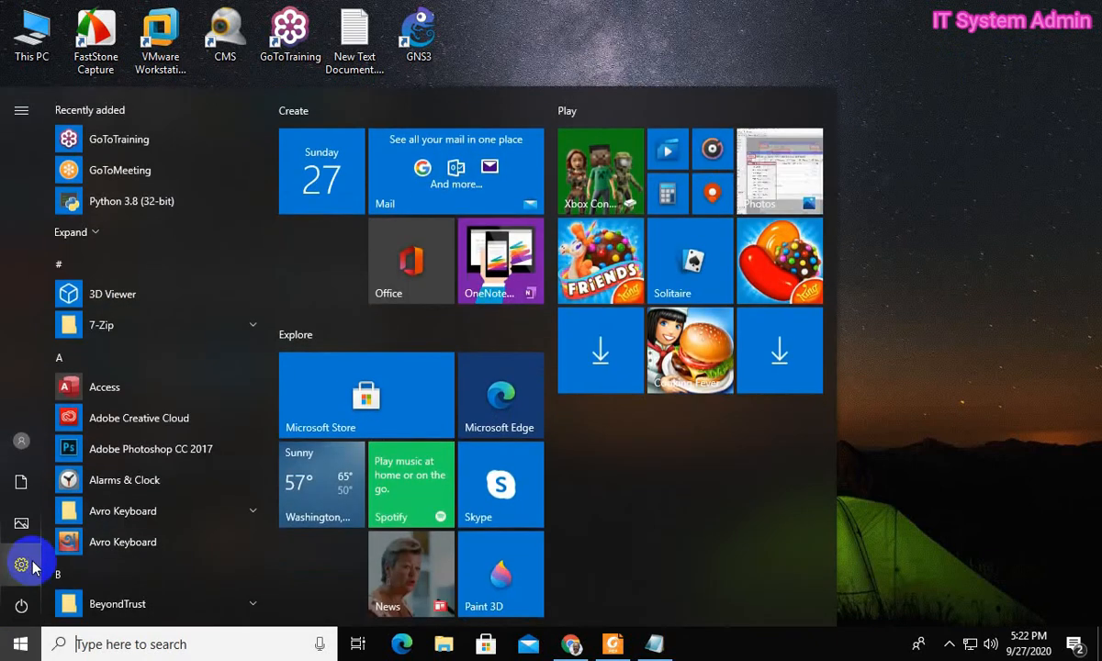
{"action": "left_click", "coordinate": [22, 566]}
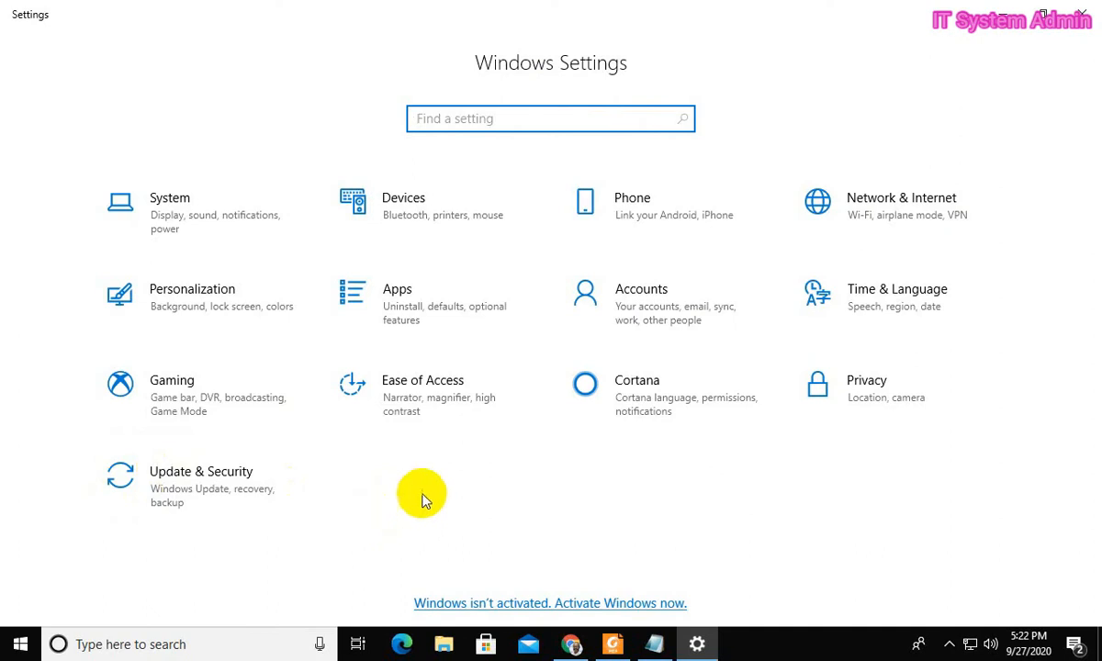
{"action": "mouse_move", "coordinate": [441, 456]}
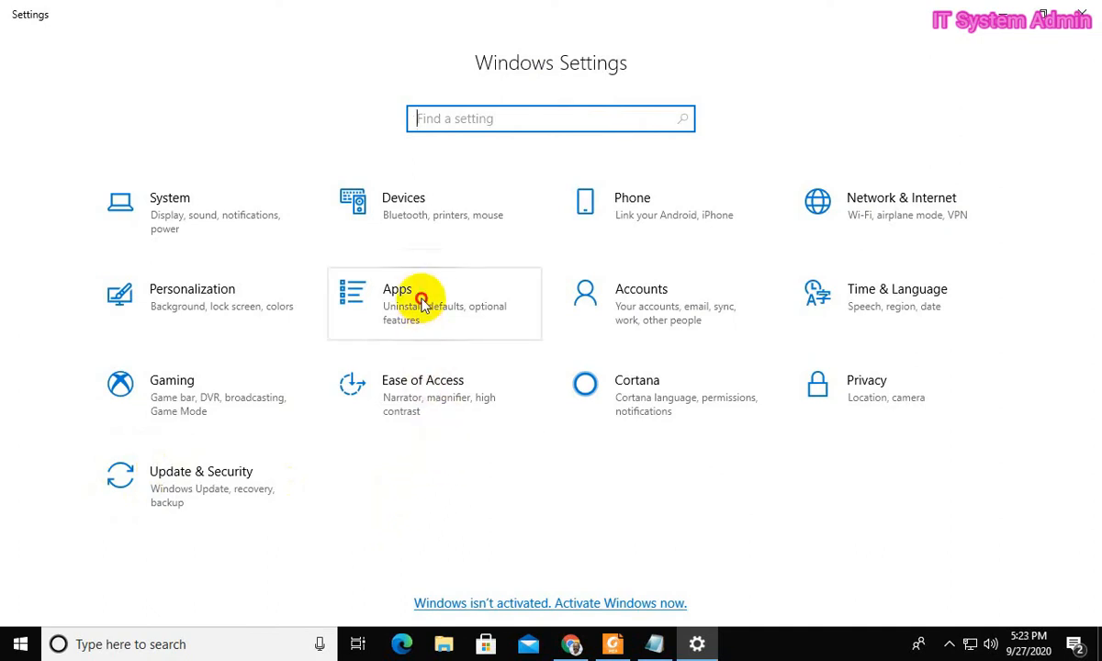
{"action": "left_click", "coordinate": [397, 298]}
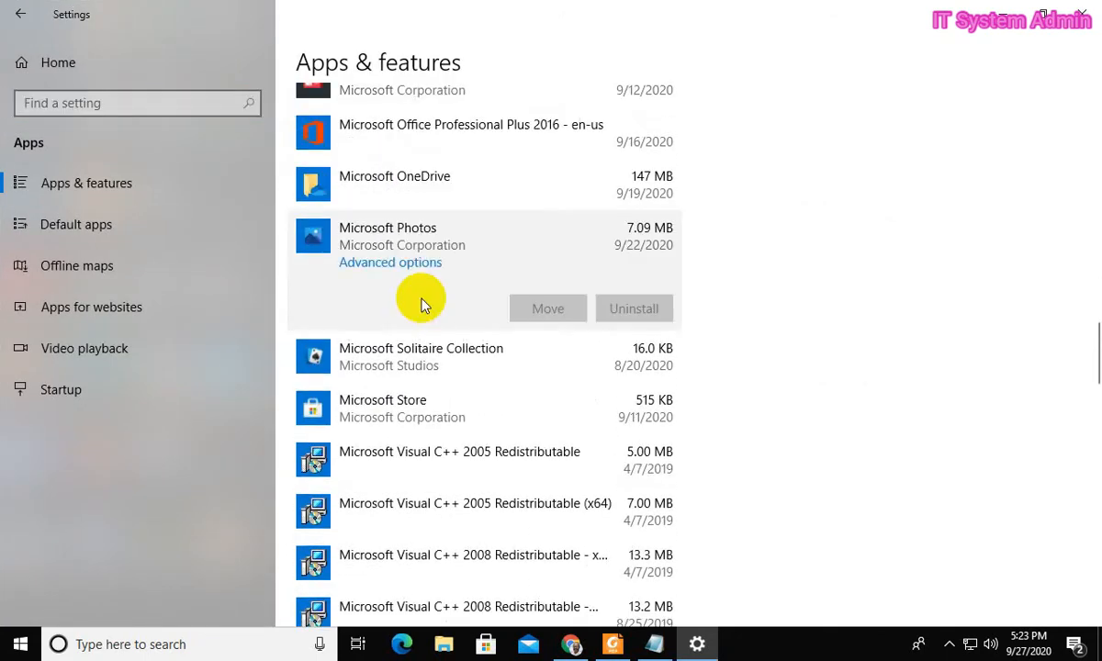
{"action": "mouse_move", "coordinate": [438, 239]}
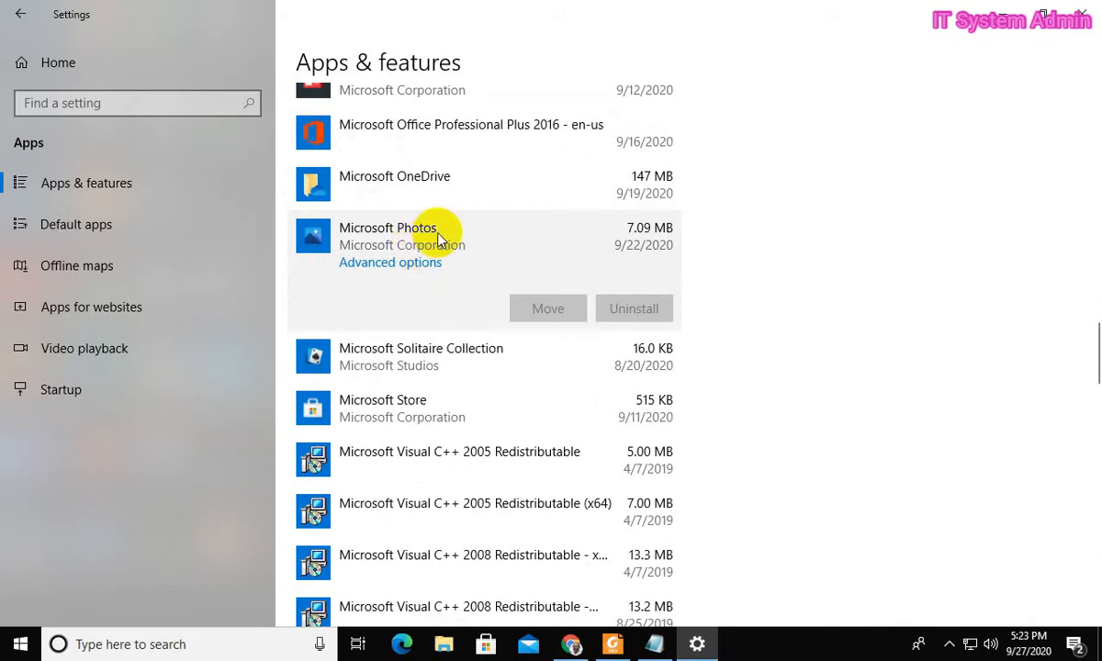
- From Microsoft Photos advanced options, repair the app, then reset it and confirm the reset
{"action": "left_click", "coordinate": [389, 260]}
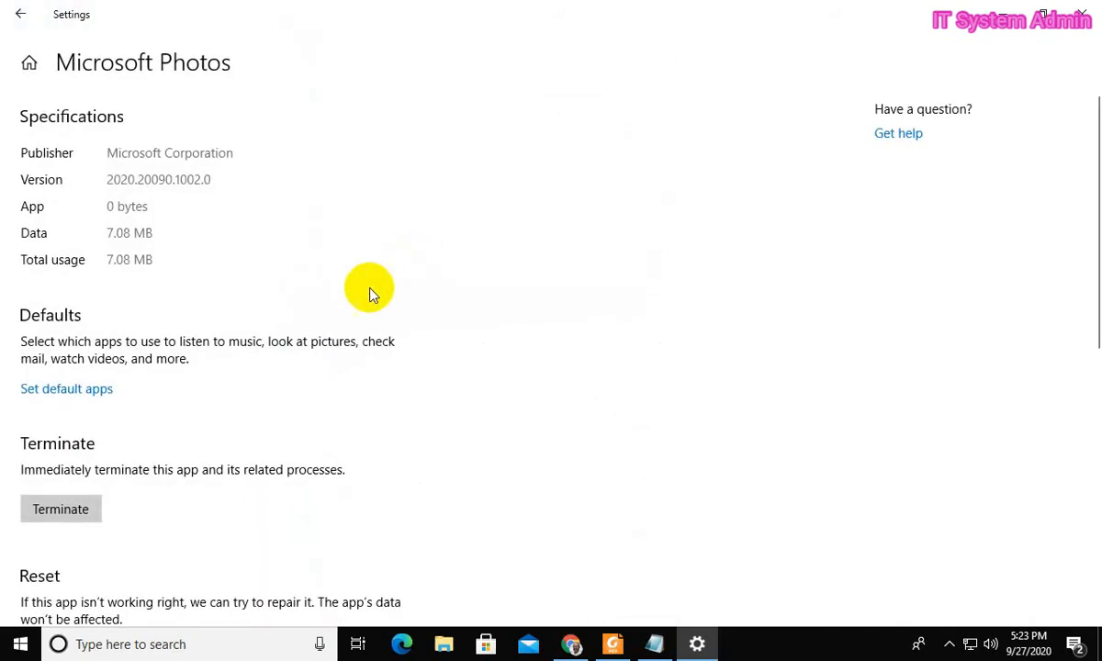
{"action": "scroll", "scroll_direction": "down", "scroll_amount": 3}
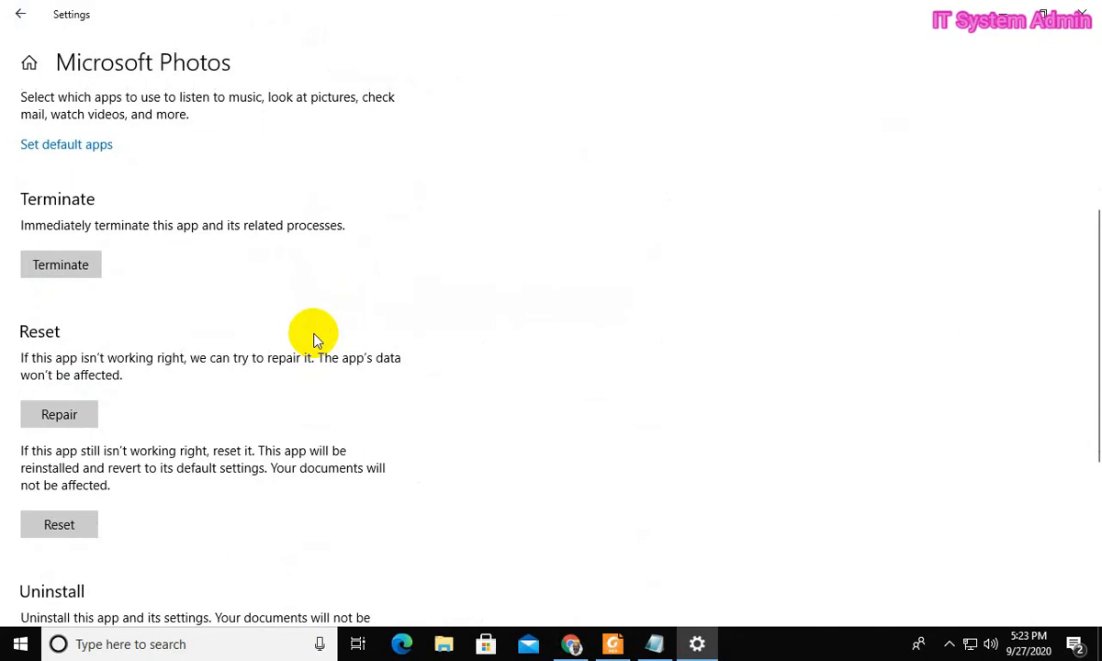
{"action": "mouse_move", "coordinate": [60, 264]}
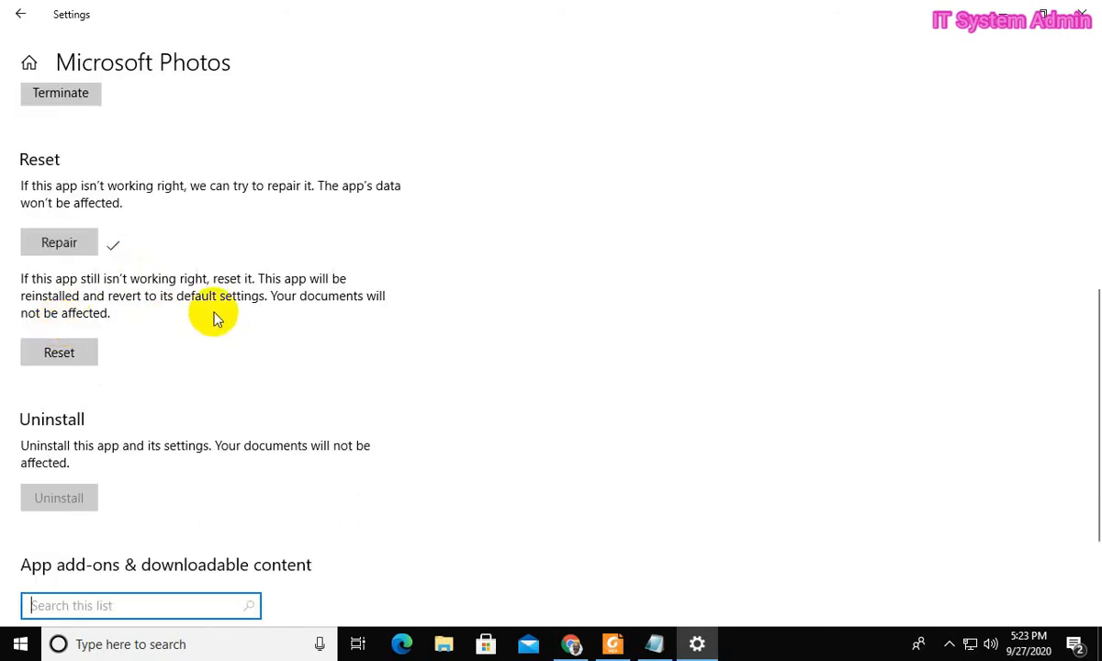
{"action": "mouse_move", "coordinate": [426, 199]}
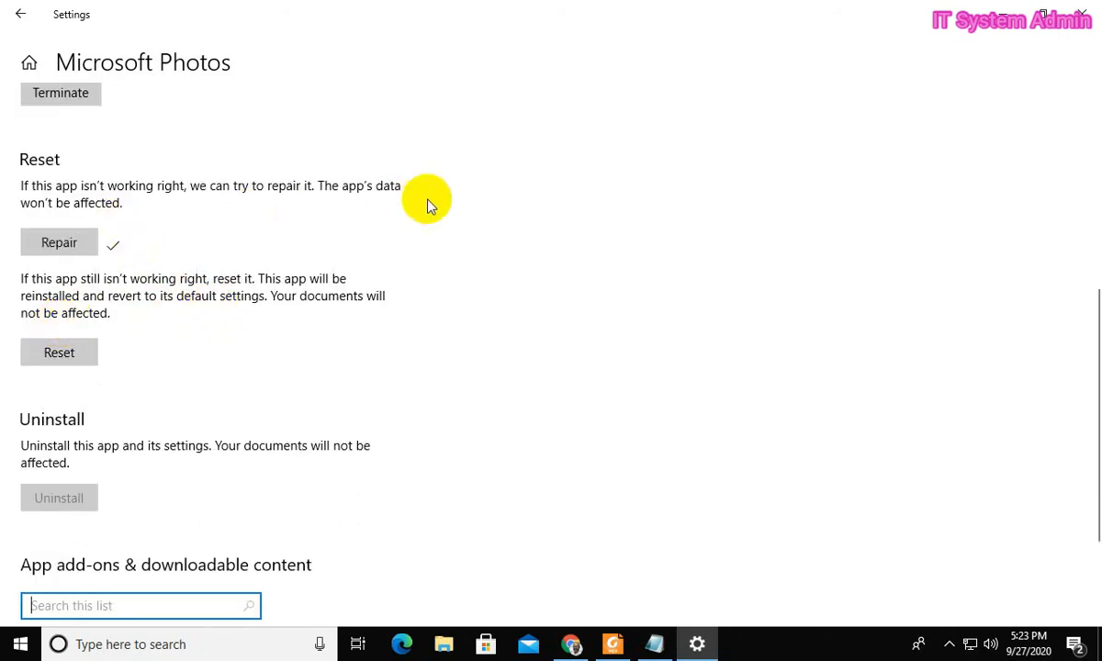
{"action": "mouse_move", "coordinate": [83, 287]}
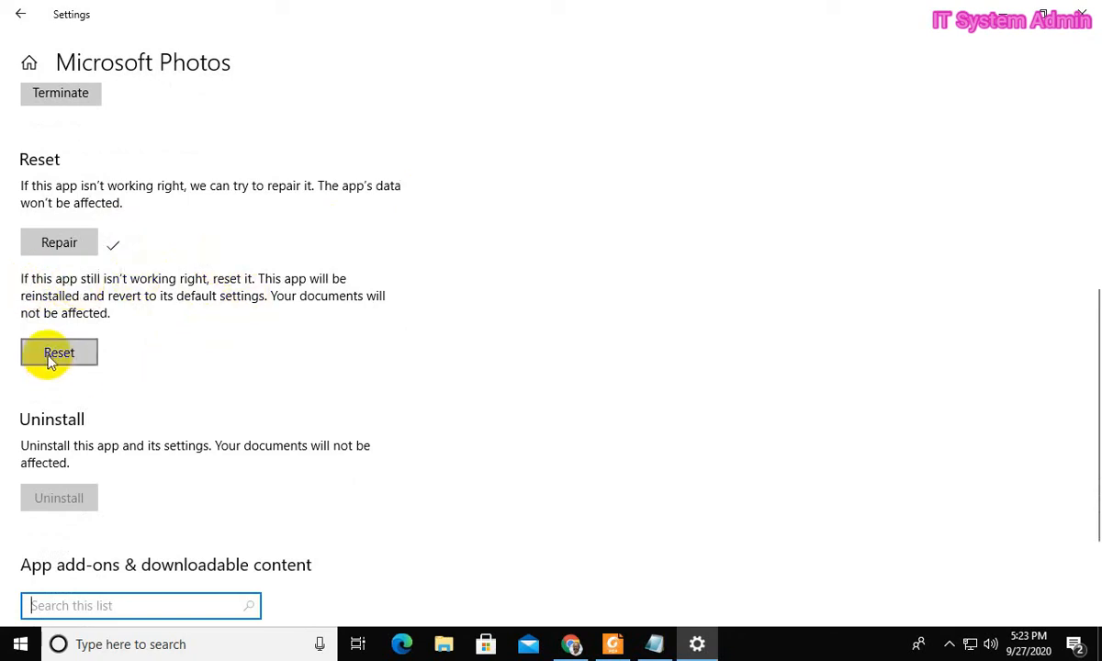
{"action": "left_click", "coordinate": [59, 352]}
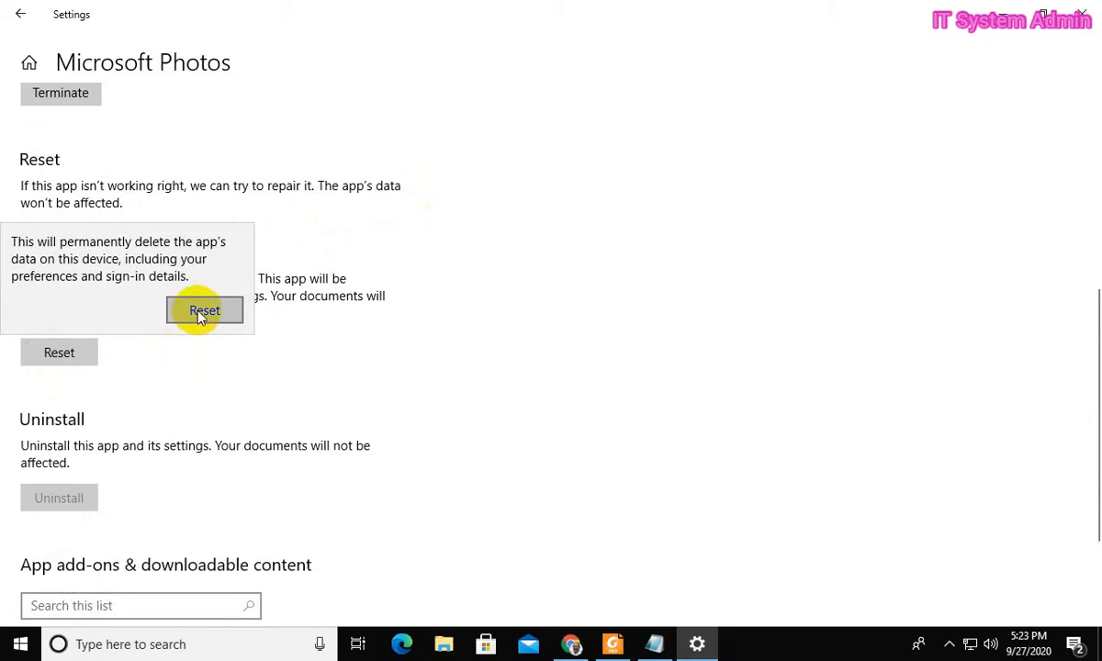
{"action": "left_click", "coordinate": [204, 311]}
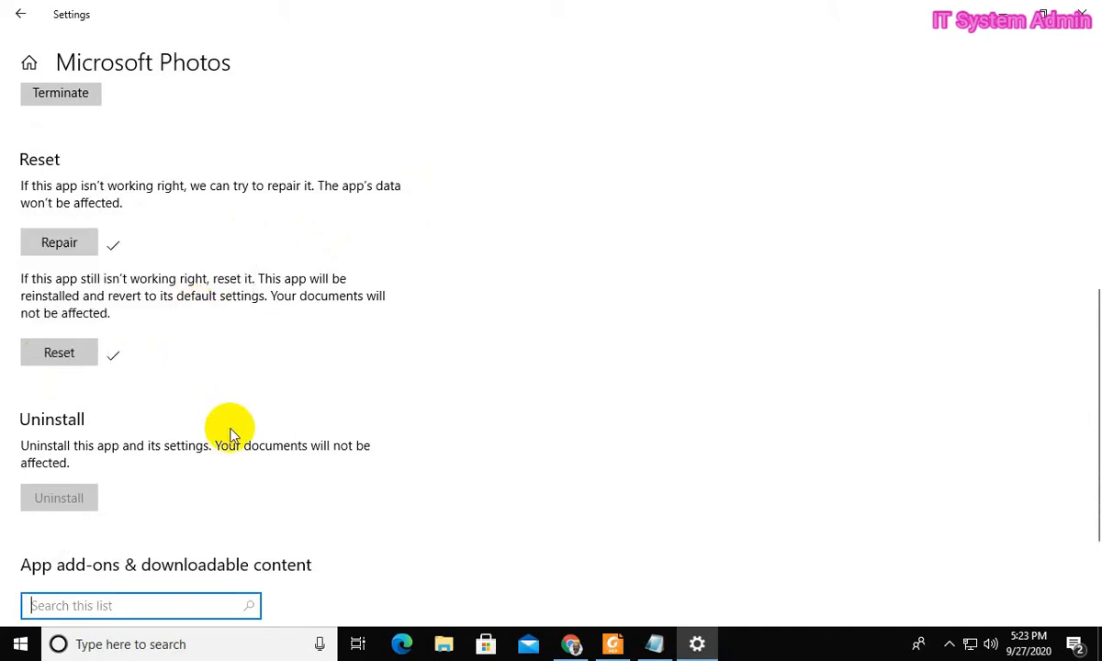
{"action": "mouse_move", "coordinate": [1013, 51]}
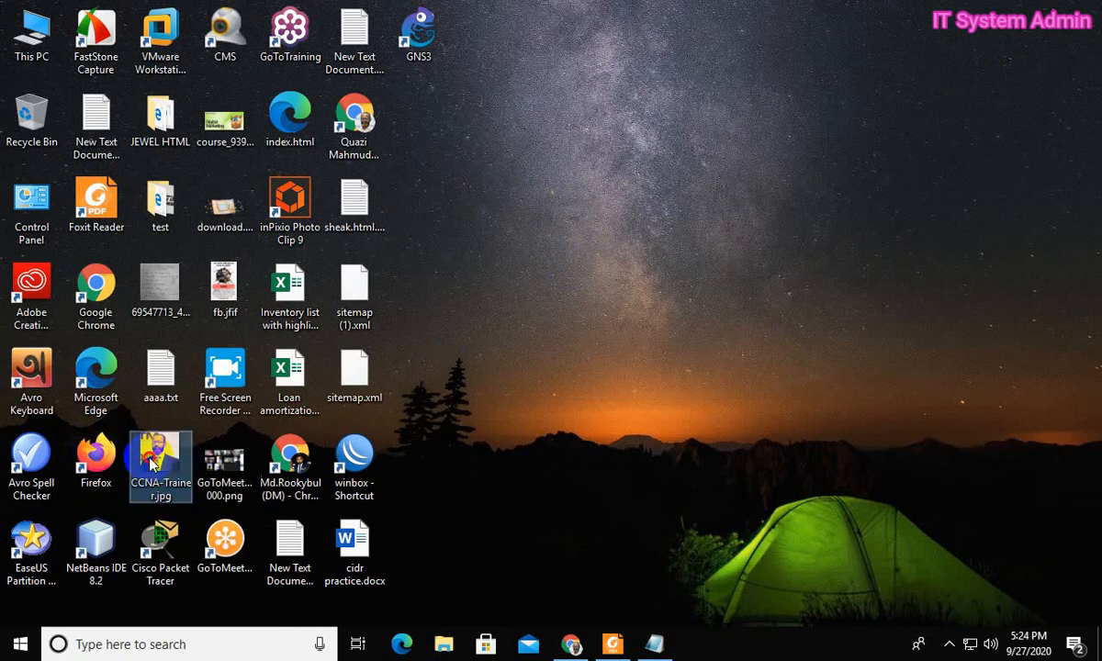
{"action": "double_click", "coordinate": [160, 468]}
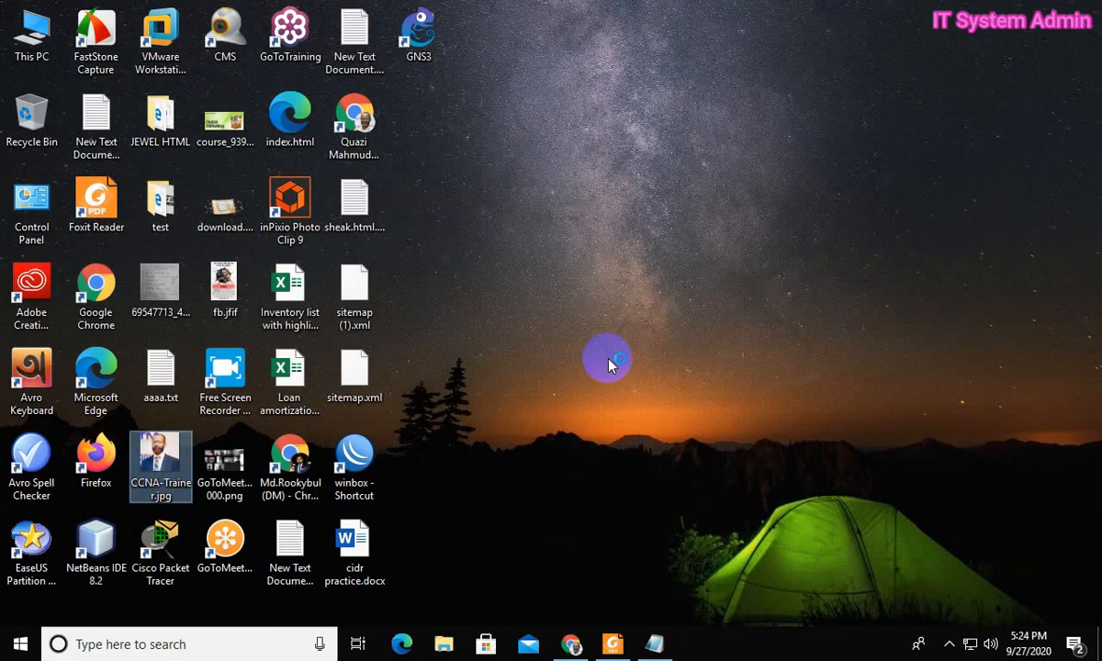
{"action": "double_click", "coordinate": [161, 468]}
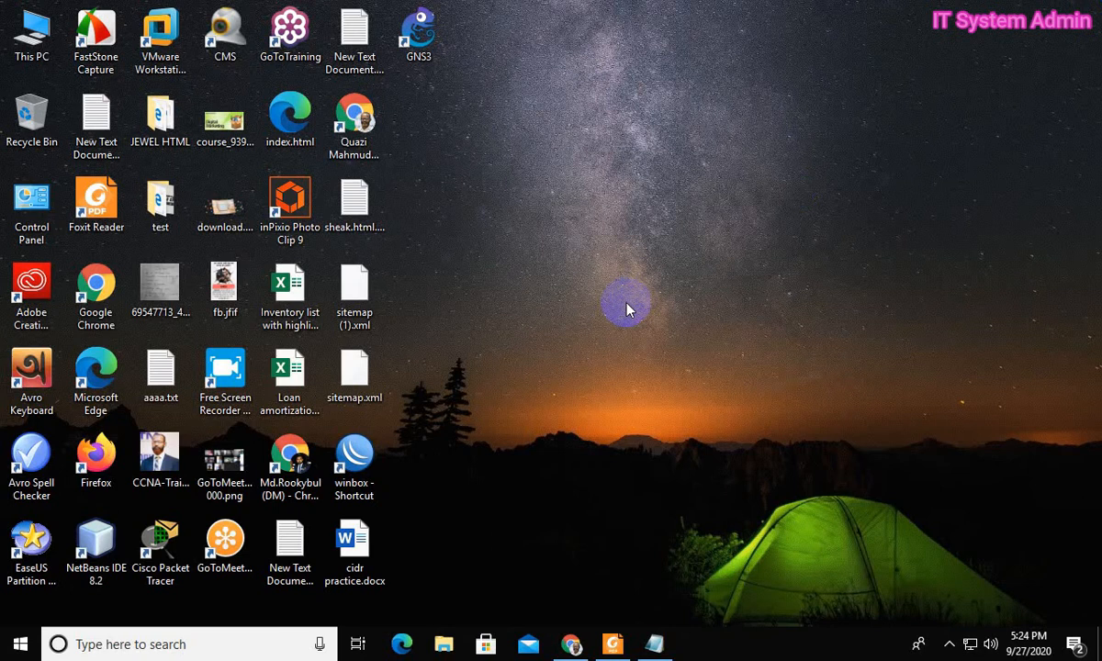
{"action": "mouse_move", "coordinate": [621, 312]}
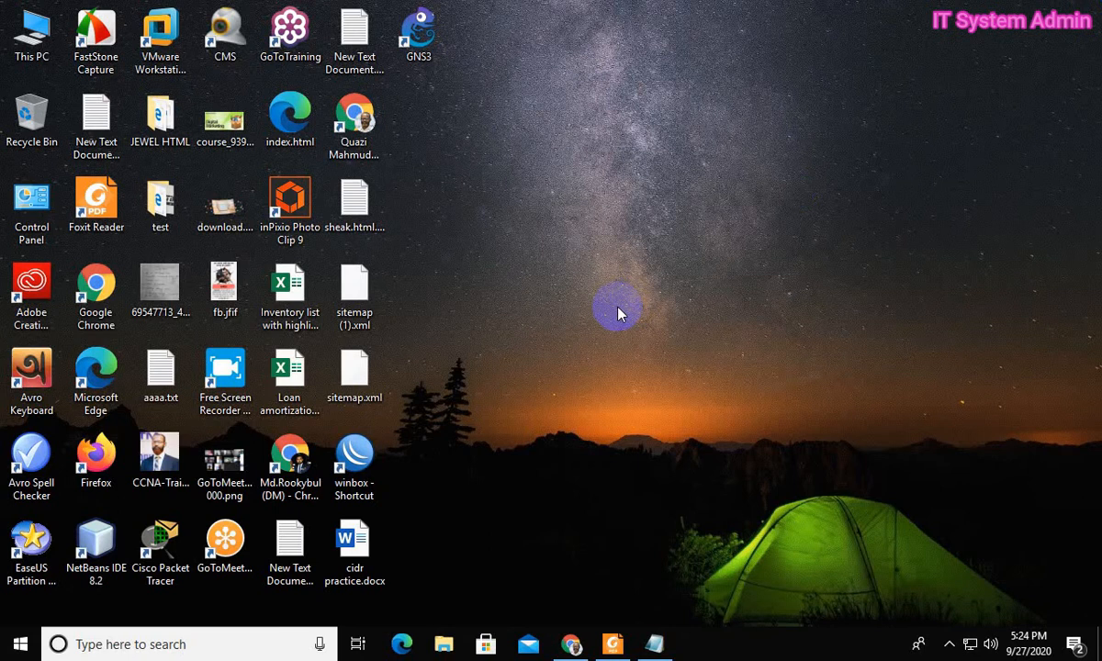
{"action": "mouse_move", "coordinate": [477, 441]}
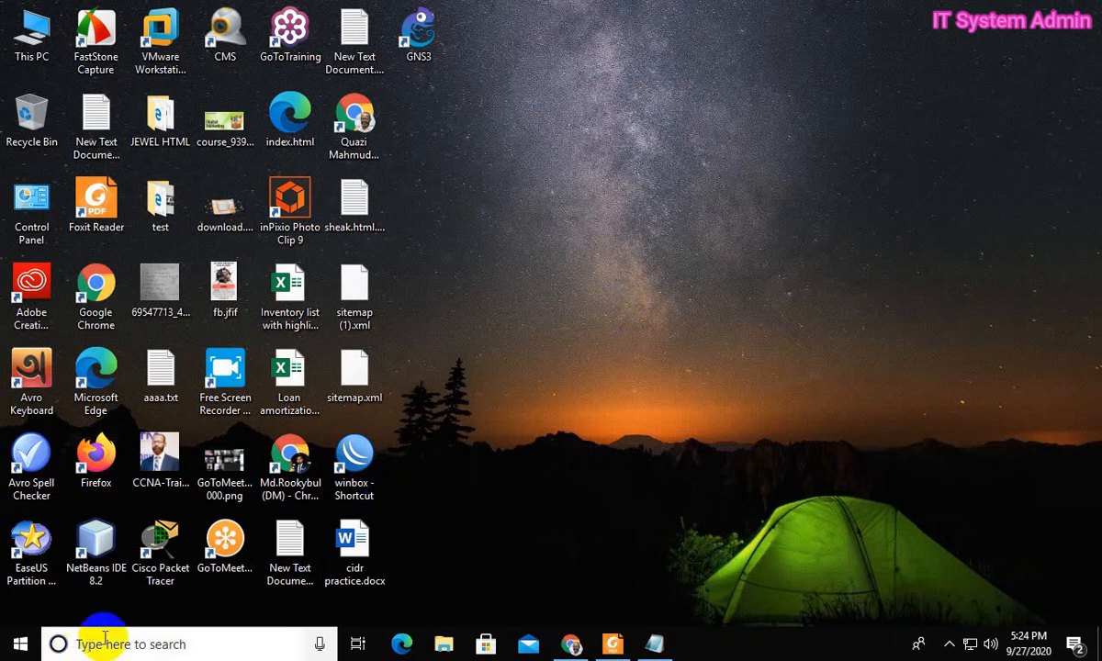
- Launch Windows PowerShell as administrator from Start search for 'po'
{"action": "type", "text": "p"}
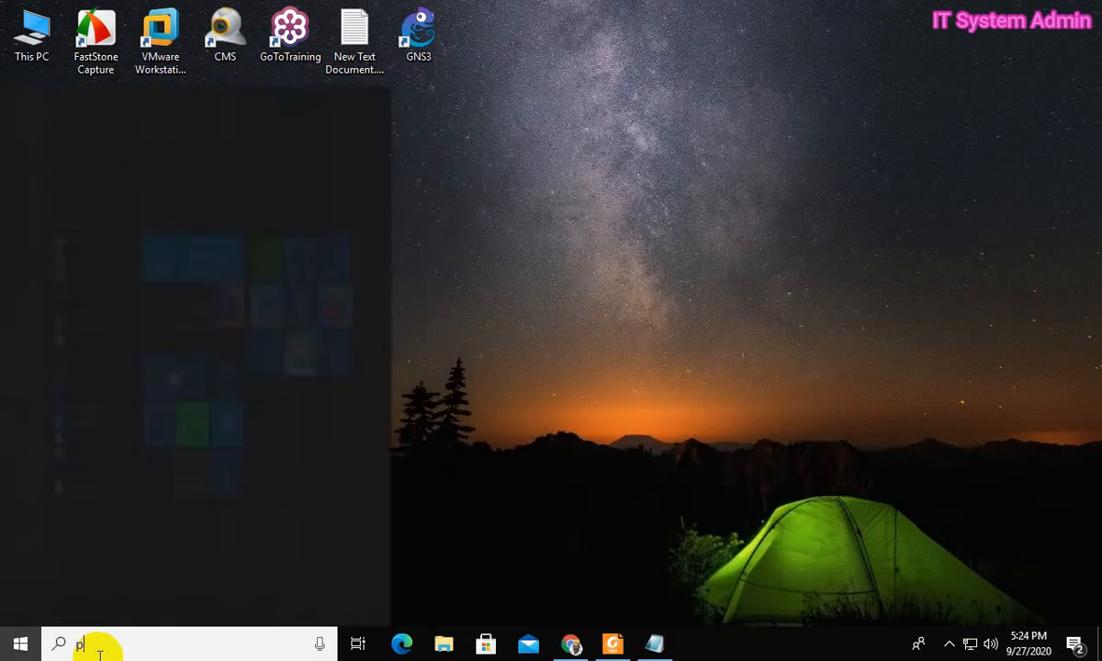
{"action": "type", "text": "owersh"}
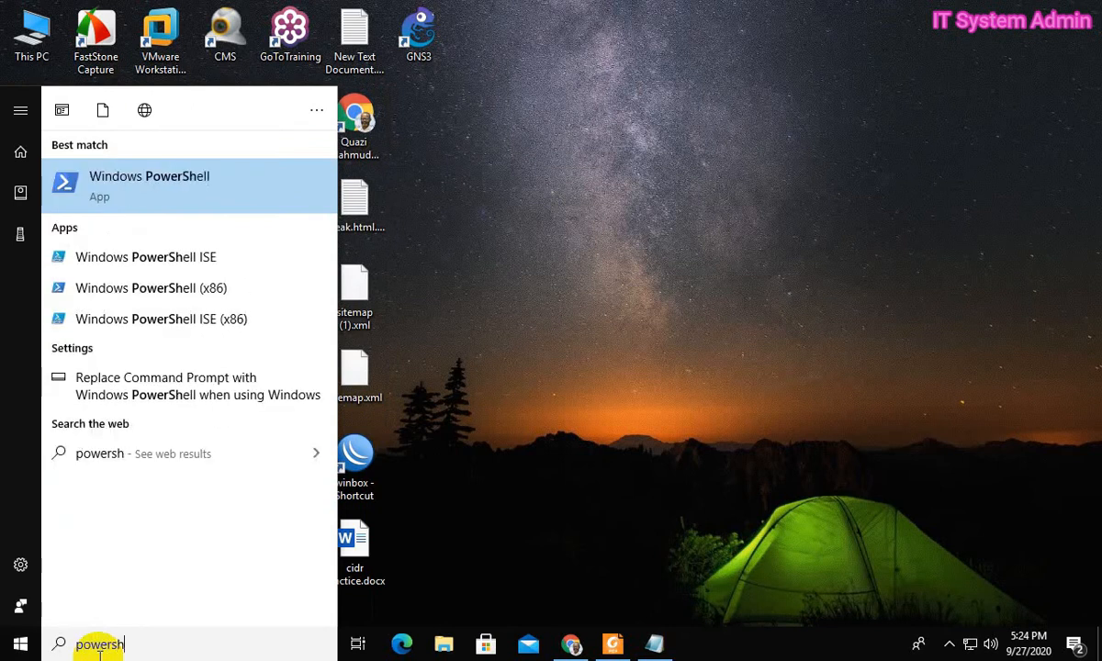
{"action": "right_click", "coordinate": [148, 184]}
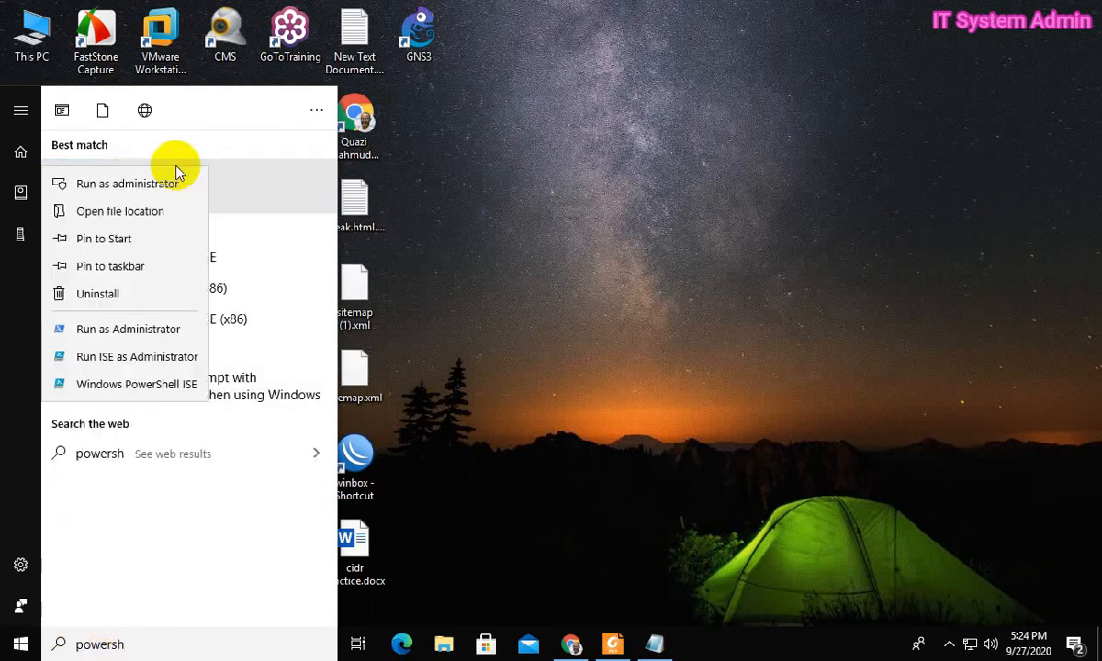
{"action": "mouse_move", "coordinate": [128, 184]}
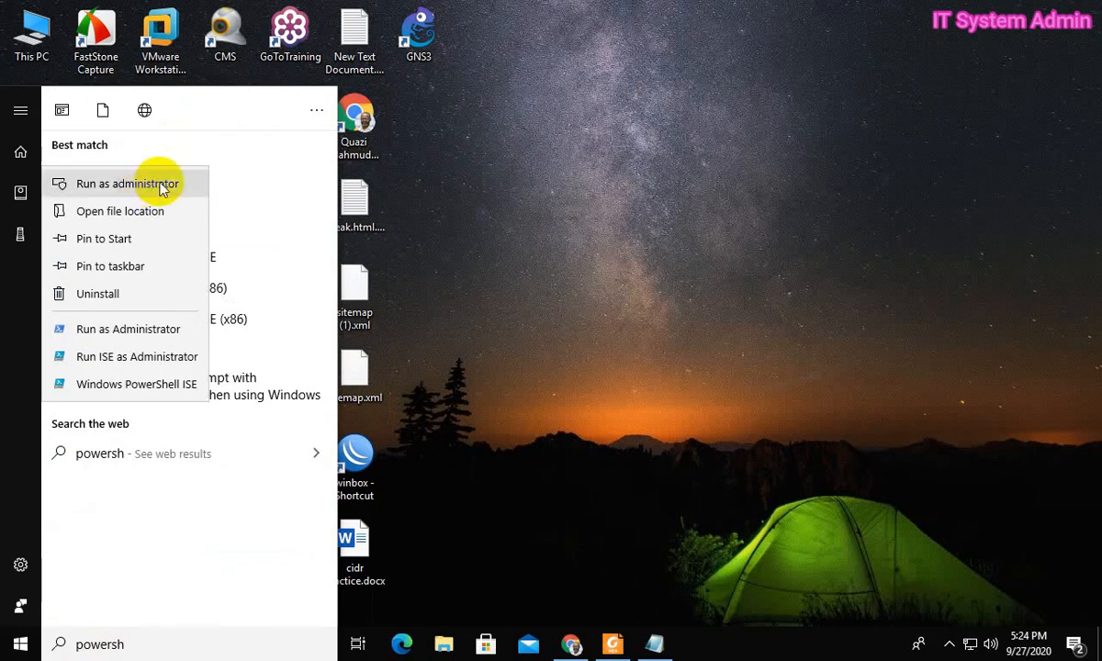
{"action": "left_click", "coordinate": [126, 183]}
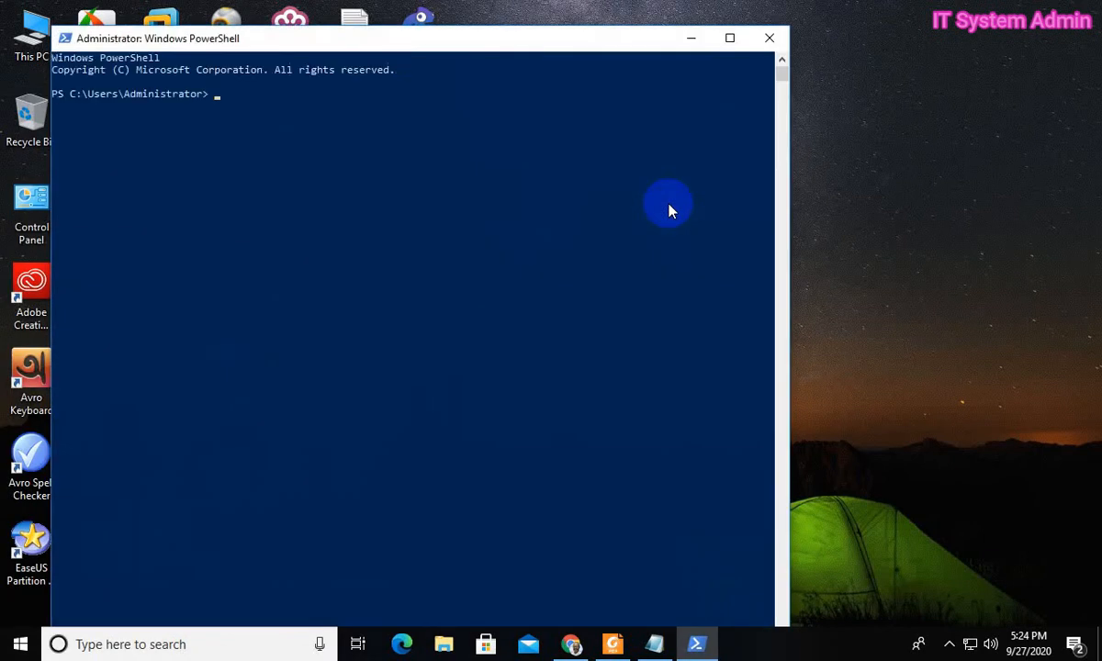
{"action": "mouse_move", "coordinate": [628, 292]}
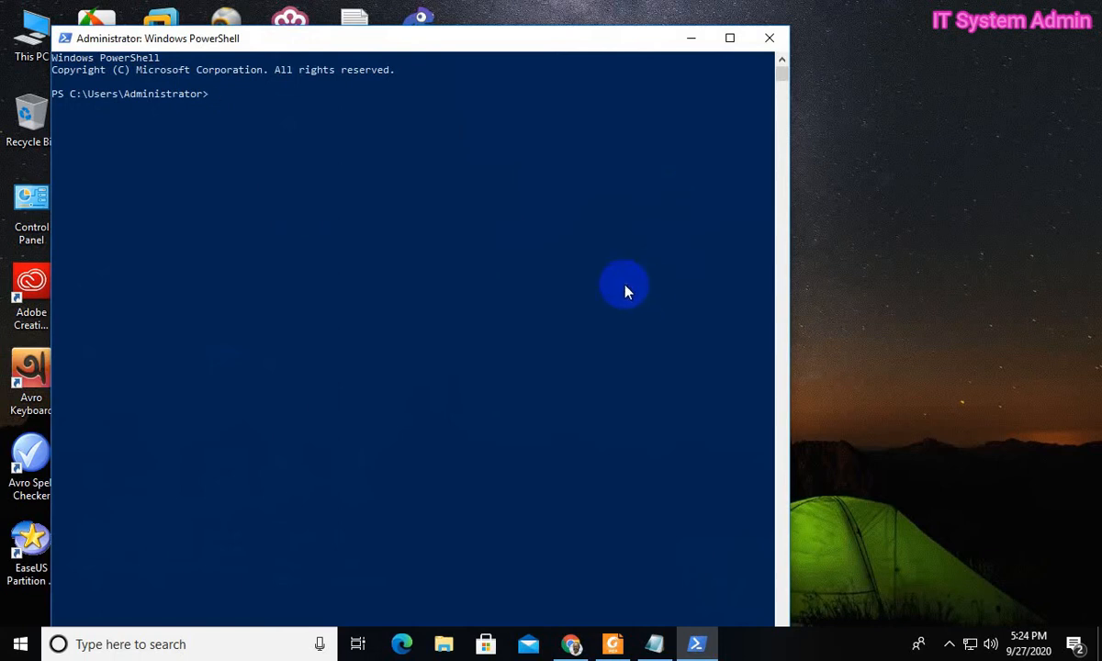
{"action": "left_click", "coordinate": [652, 643]}
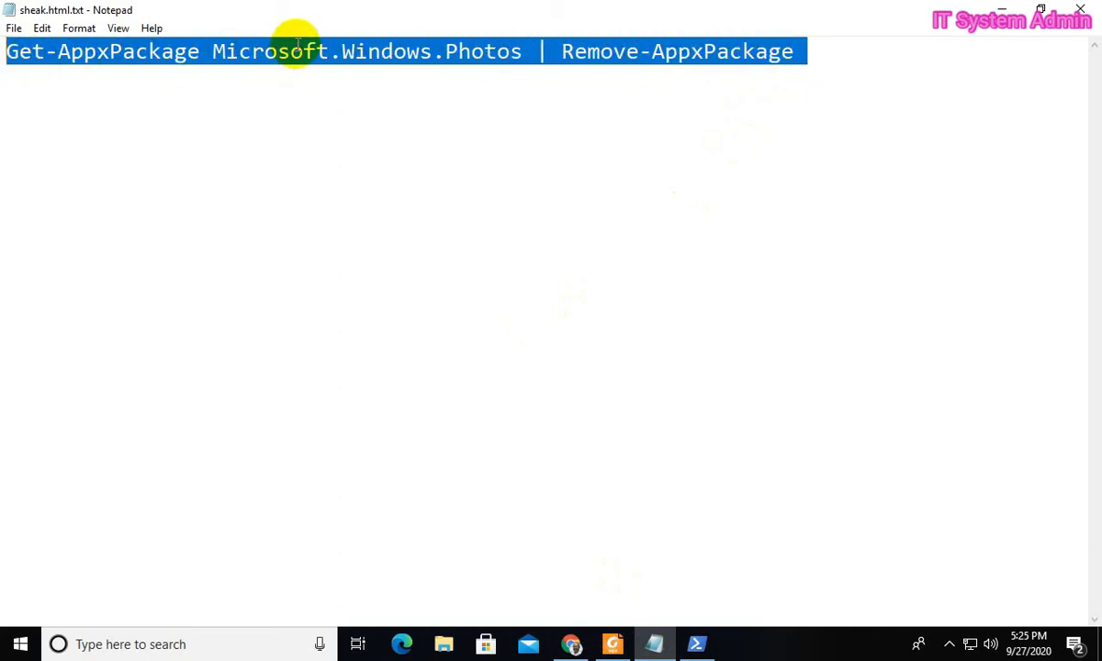
- Run Get-AppxPackage Microsoft.Windows.Photos | Remove-AppxPackage to remove the Photos package
{"action": "right_click", "coordinate": [298, 51]}
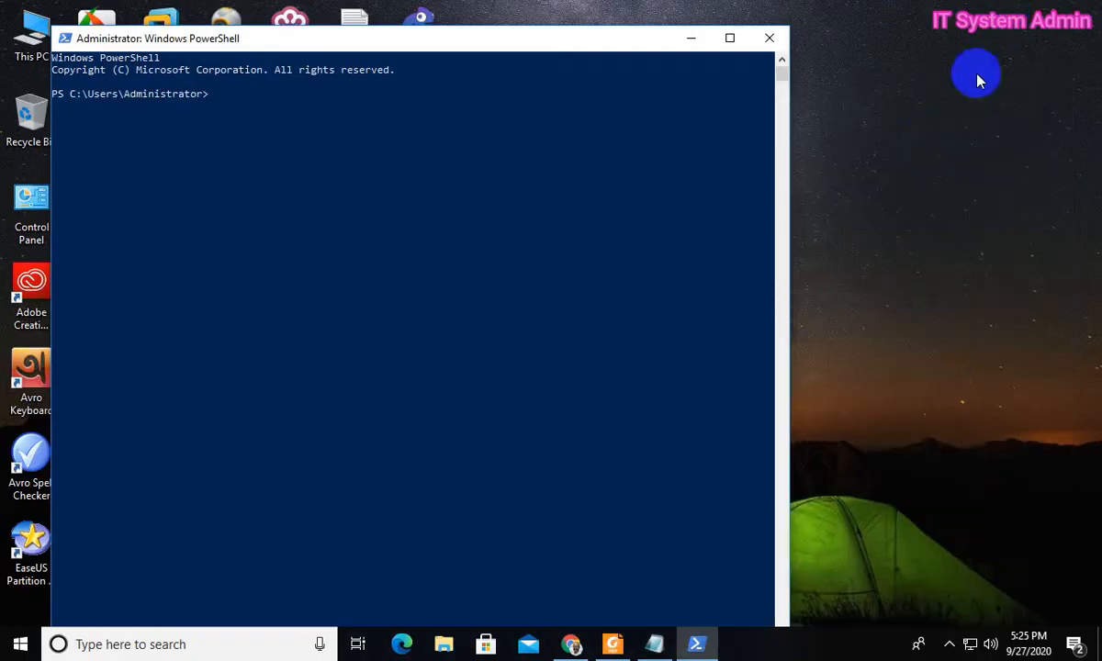
{"action": "type", "text": "Get-AppxPackage Microsoft.Windows.Photos | Remove-AppxPackage"}
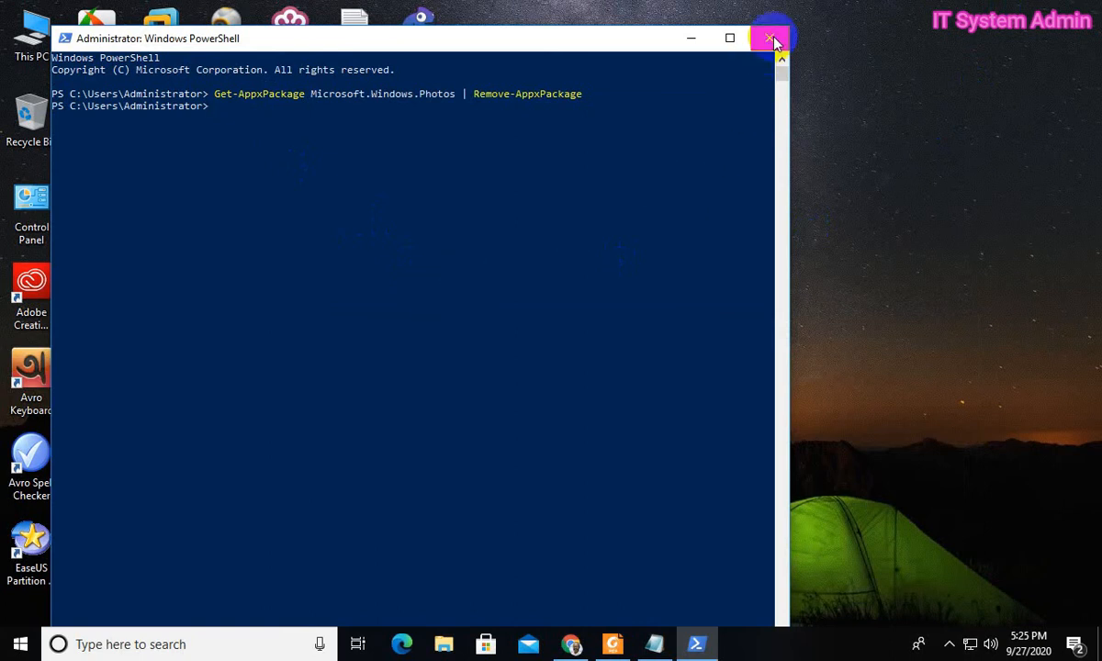
- Close PowerShell, launch Microsoft Store and search for Microsoft Photos to reach its page
{"action": "left_click", "coordinate": [770, 37]}
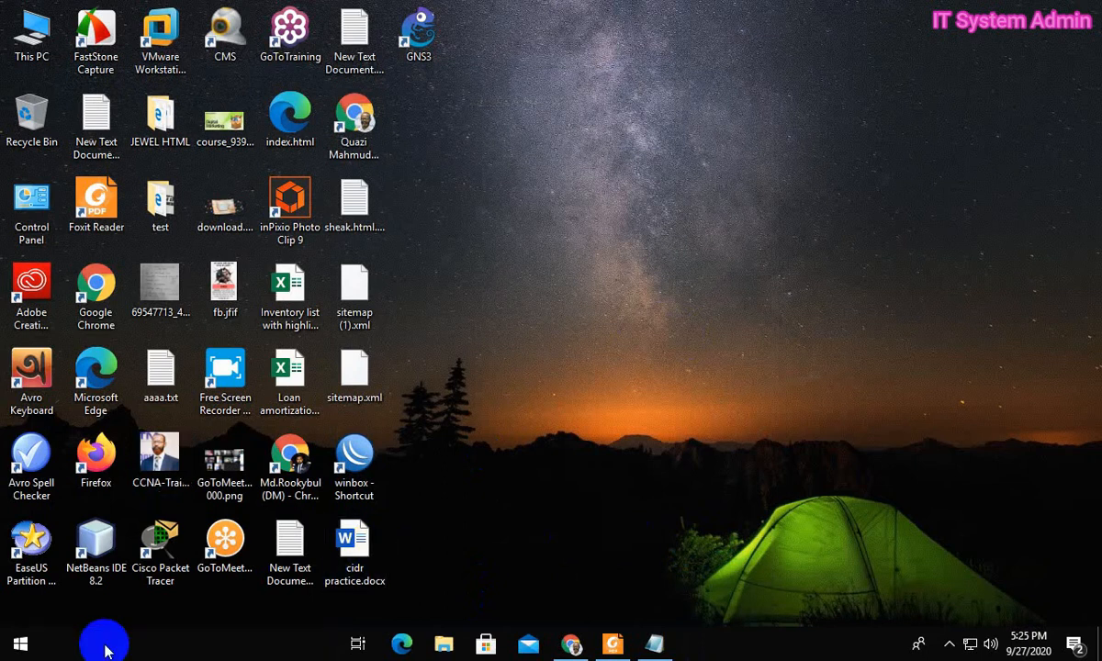
{"action": "left_click", "coordinate": [103, 642]}
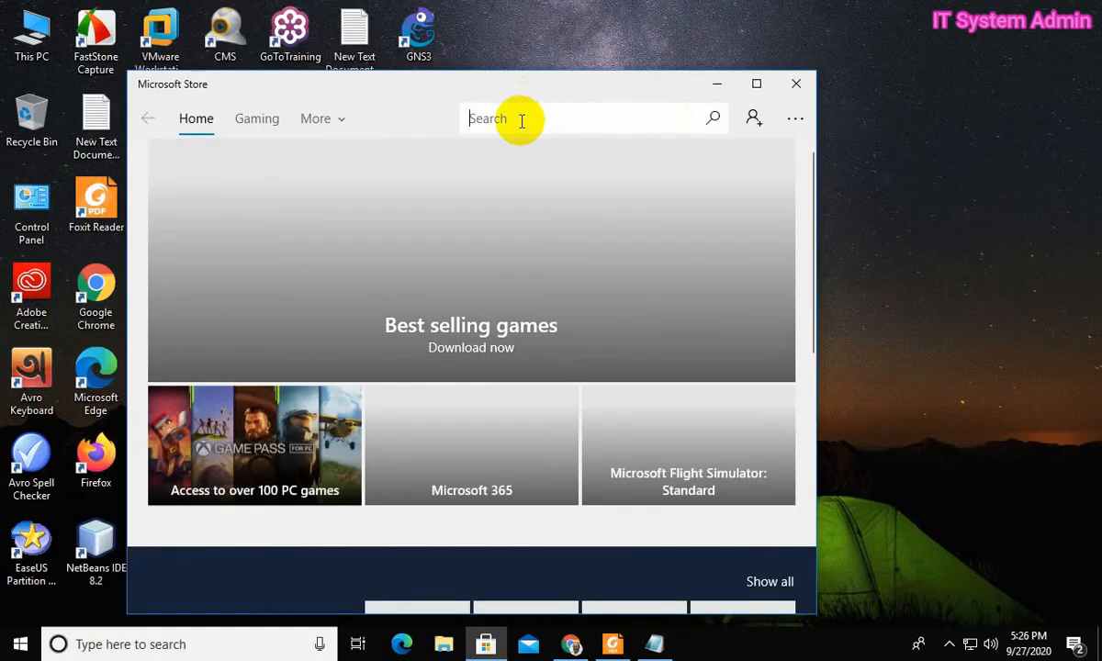
{"action": "type", "text": "Micros"}
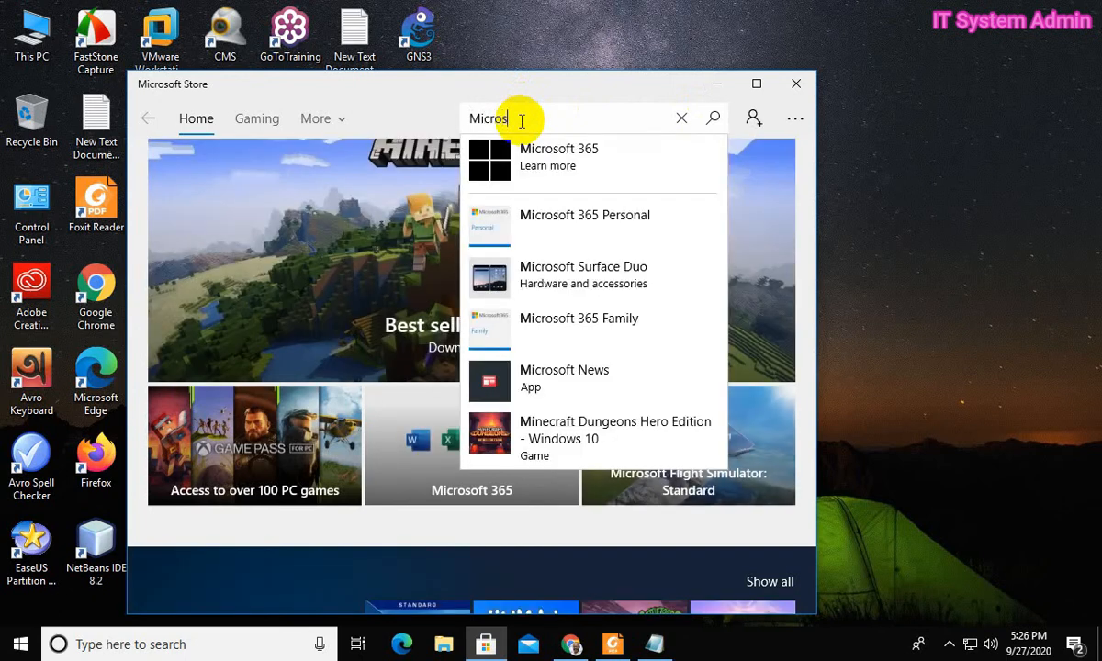
{"action": "type", "text": "ft"}
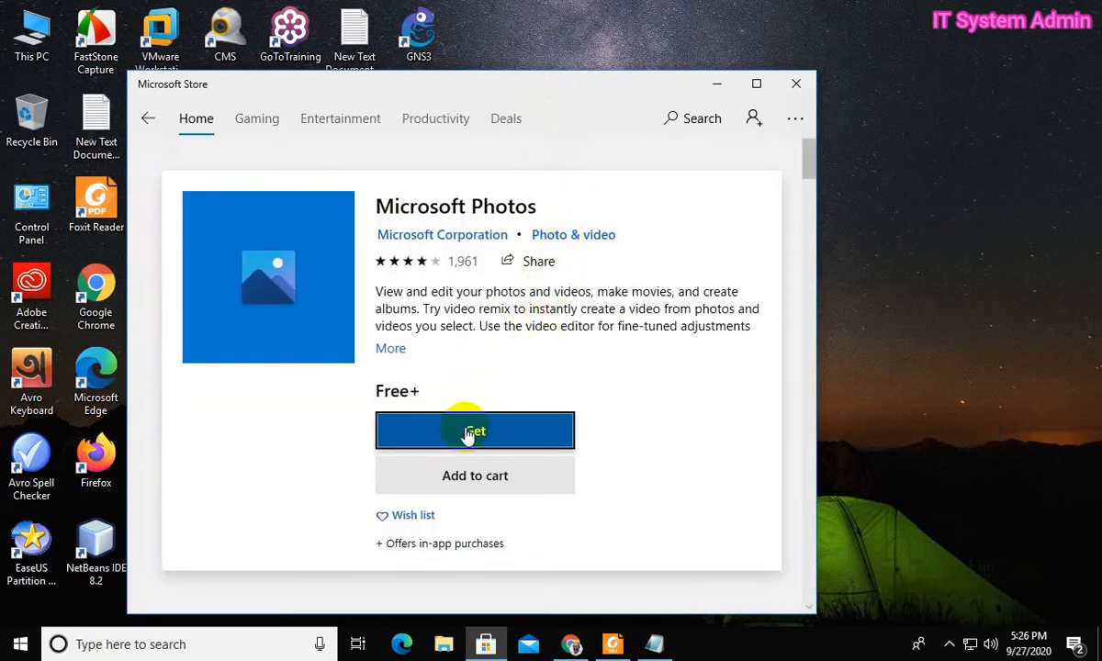
- Get Microsoft Photos without signing in and install it on this device via the ... menu
{"action": "left_click", "coordinate": [474, 430]}
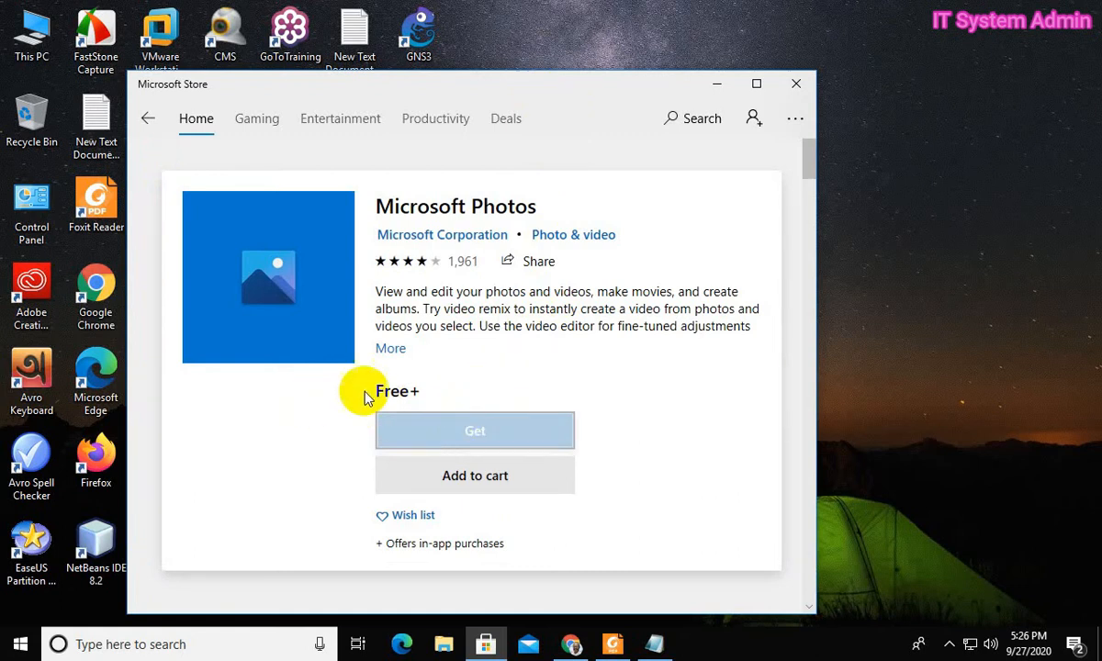
{"action": "left_click", "coordinate": [473, 429]}
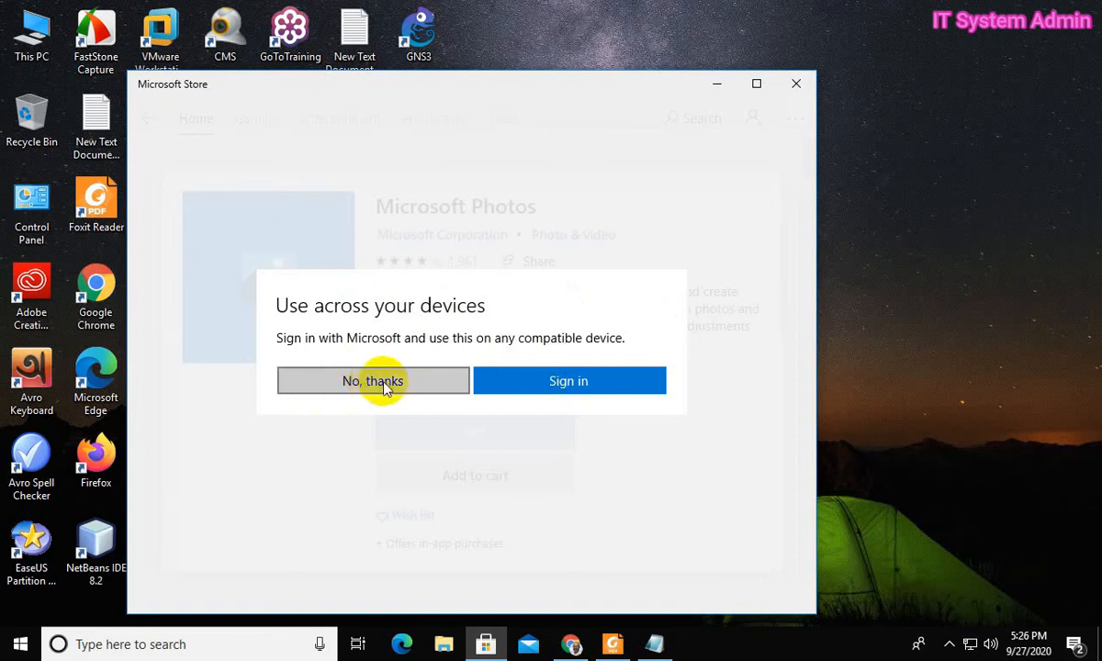
{"action": "left_click", "coordinate": [373, 380]}
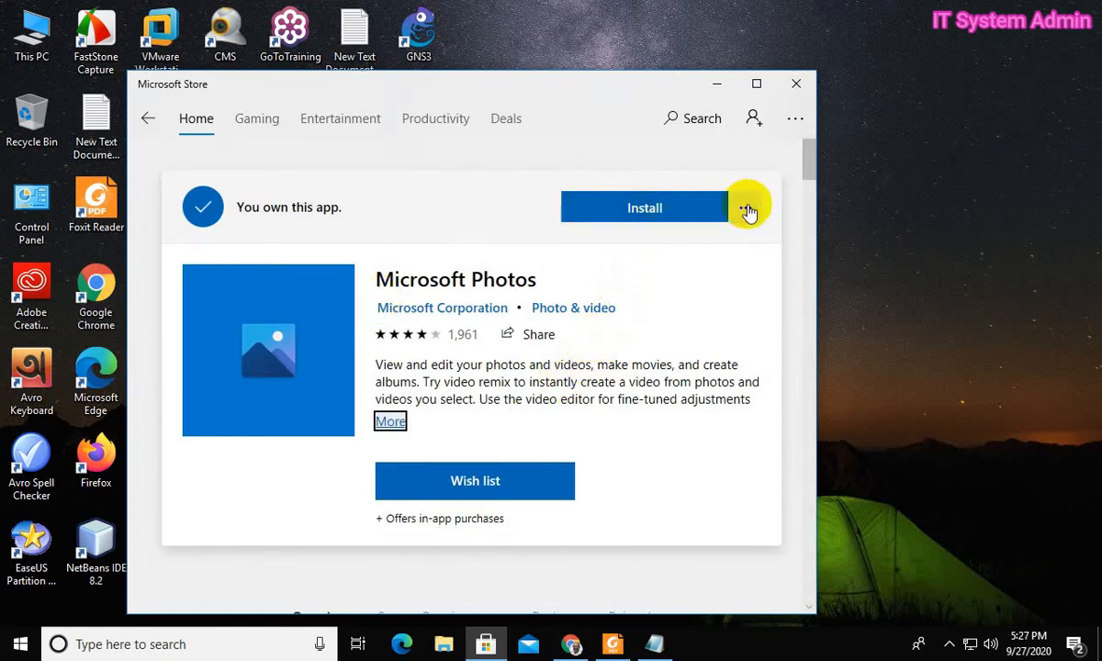
{"action": "left_click", "coordinate": [746, 207]}
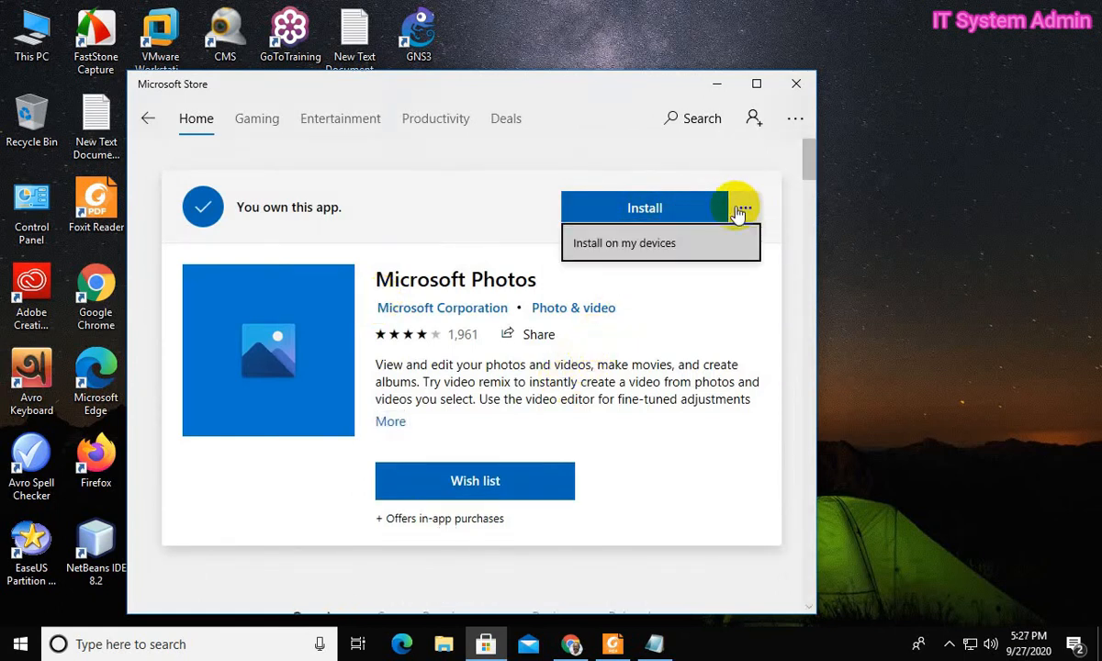
{"action": "mouse_move", "coordinate": [624, 242]}
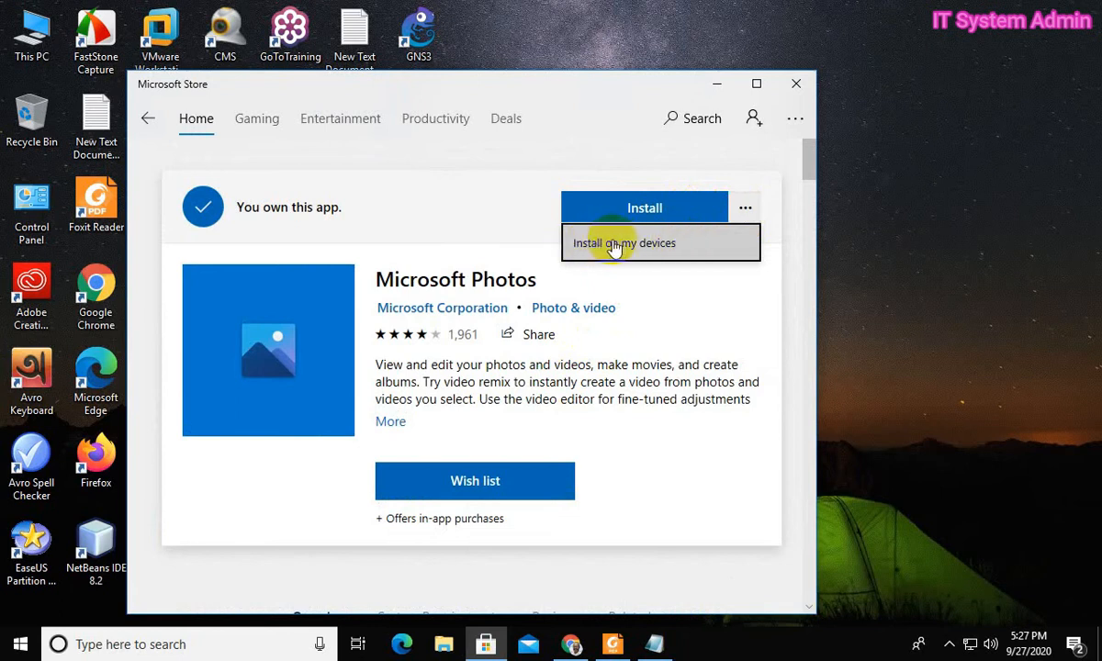
{"action": "left_click", "coordinate": [624, 243]}
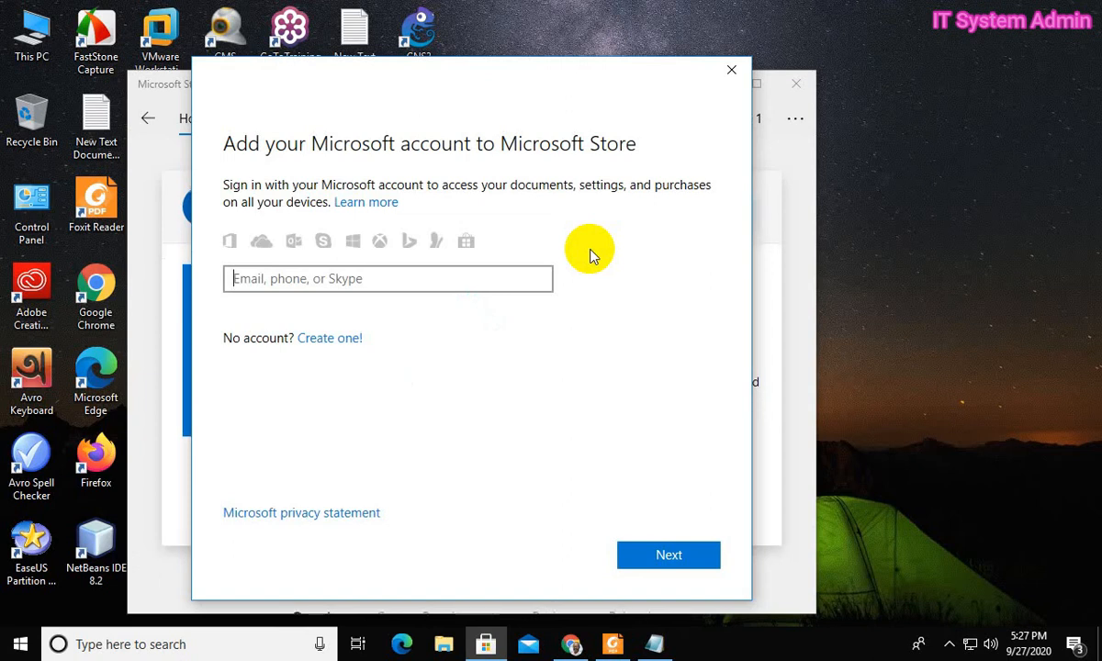
{"action": "mouse_move", "coordinate": [481, 70]}
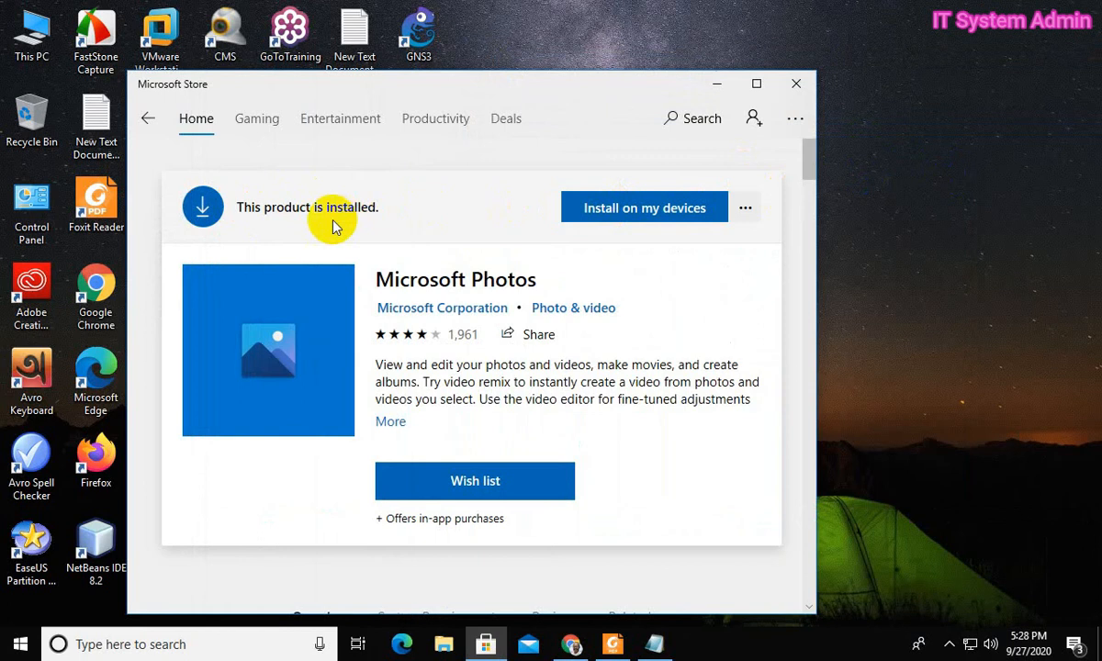
{"action": "mouse_move", "coordinate": [272, 206]}
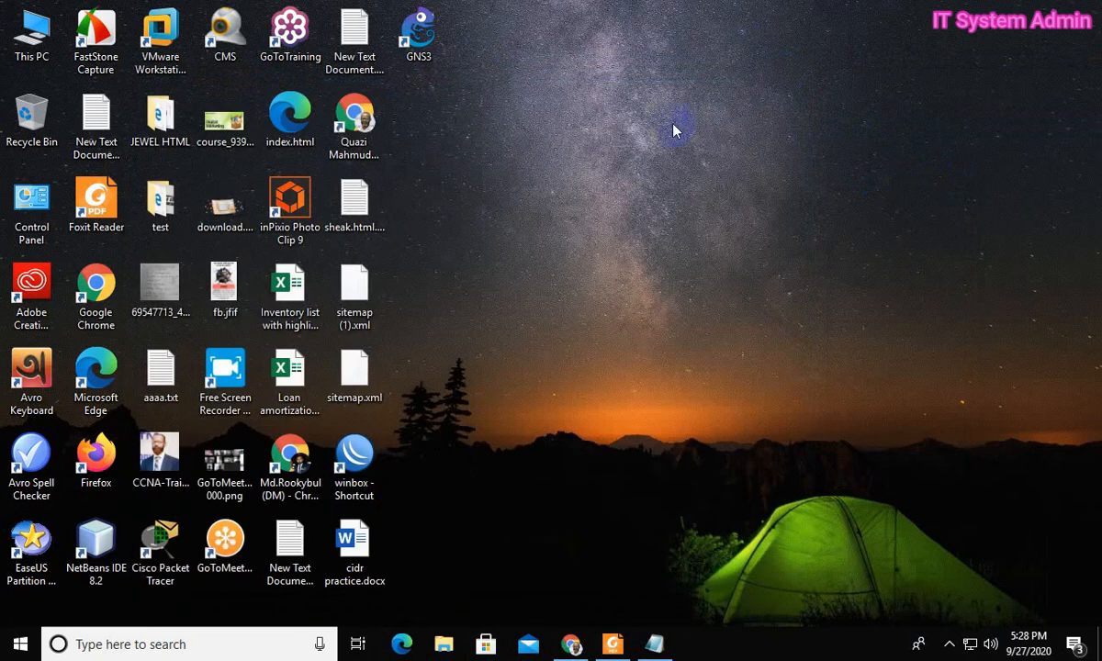
{"action": "mouse_move", "coordinate": [698, 171]}
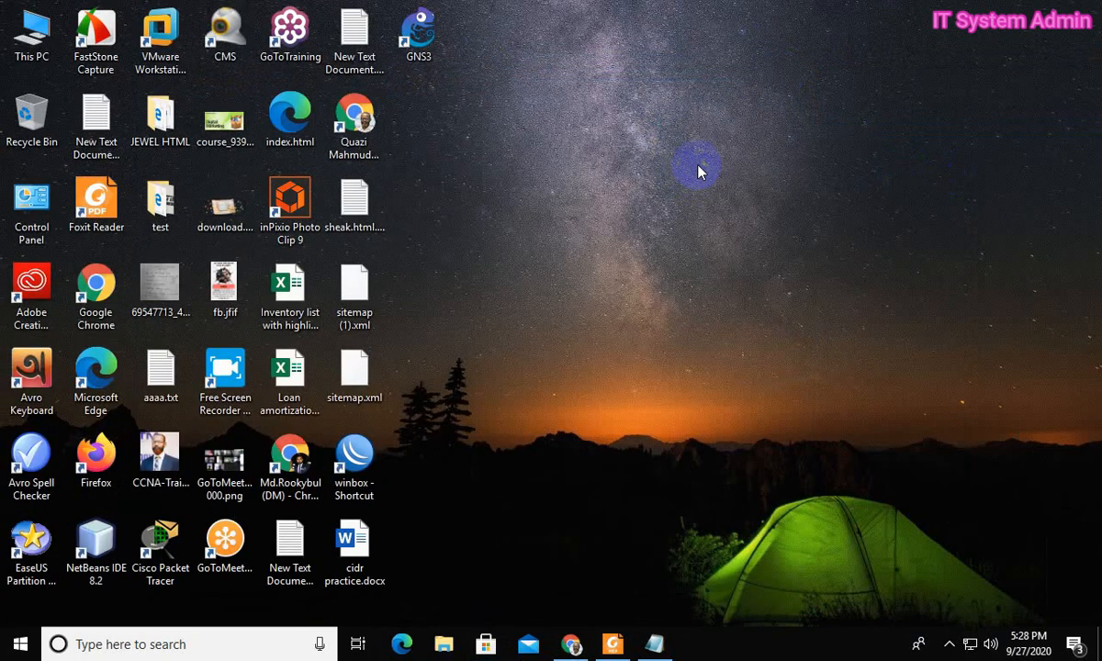
- Check the Start app list, then open CCNA-Trainer.jpg from the desktop in Photos
{"action": "left_click", "coordinate": [20, 643]}
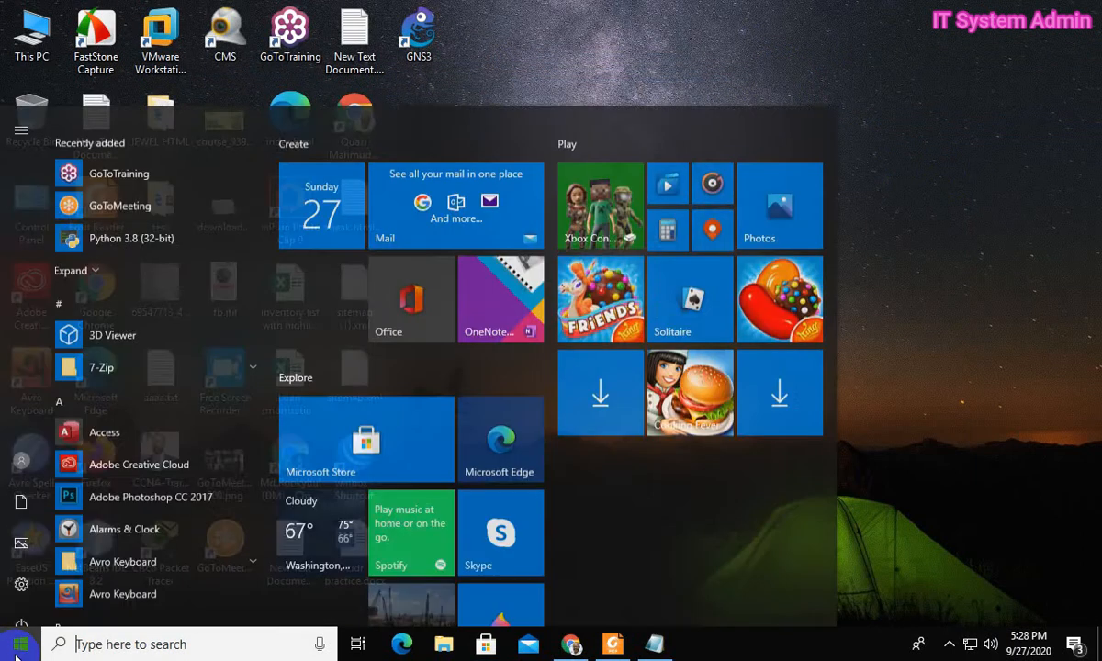
{"action": "left_click", "coordinate": [22, 606]}
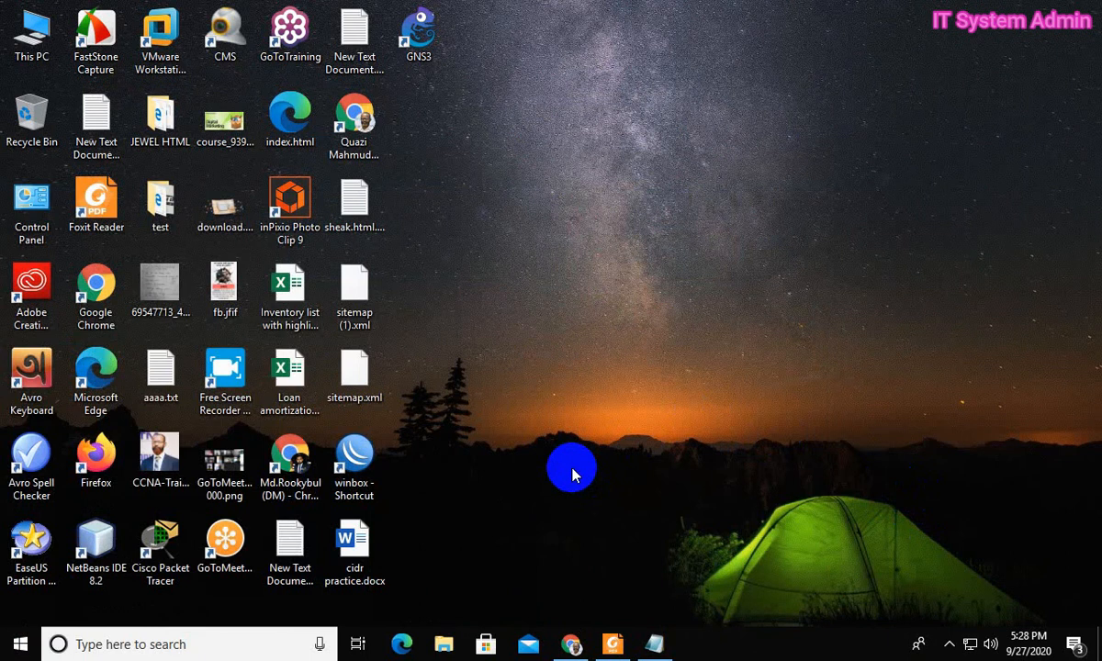
{"action": "left_click", "coordinate": [160, 455]}
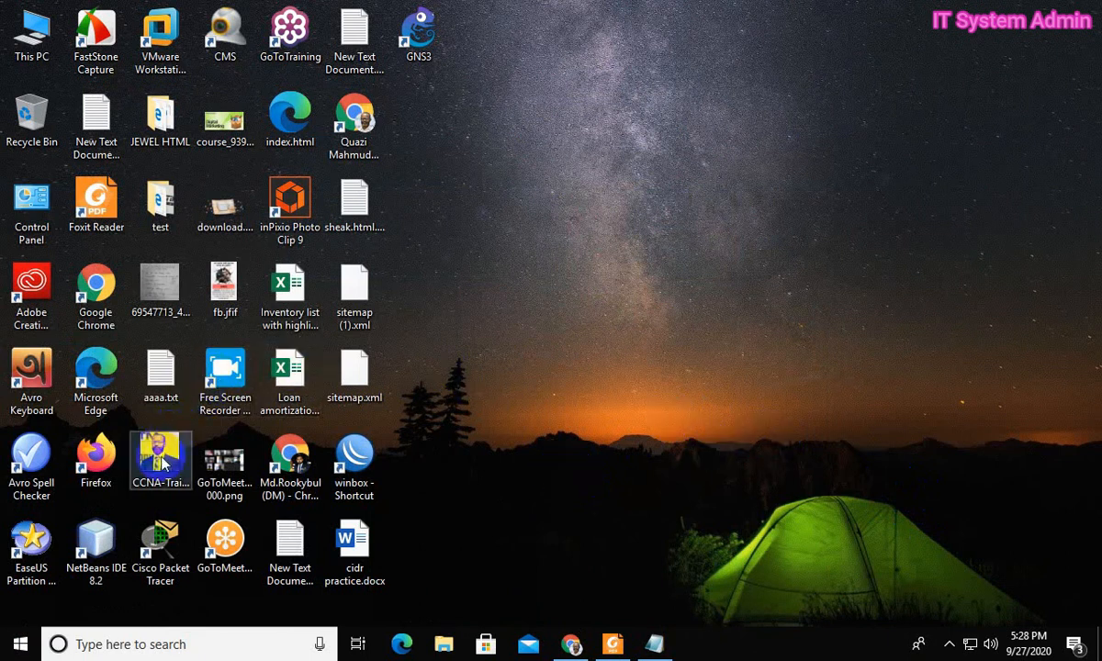
{"action": "double_click", "coordinate": [159, 459]}
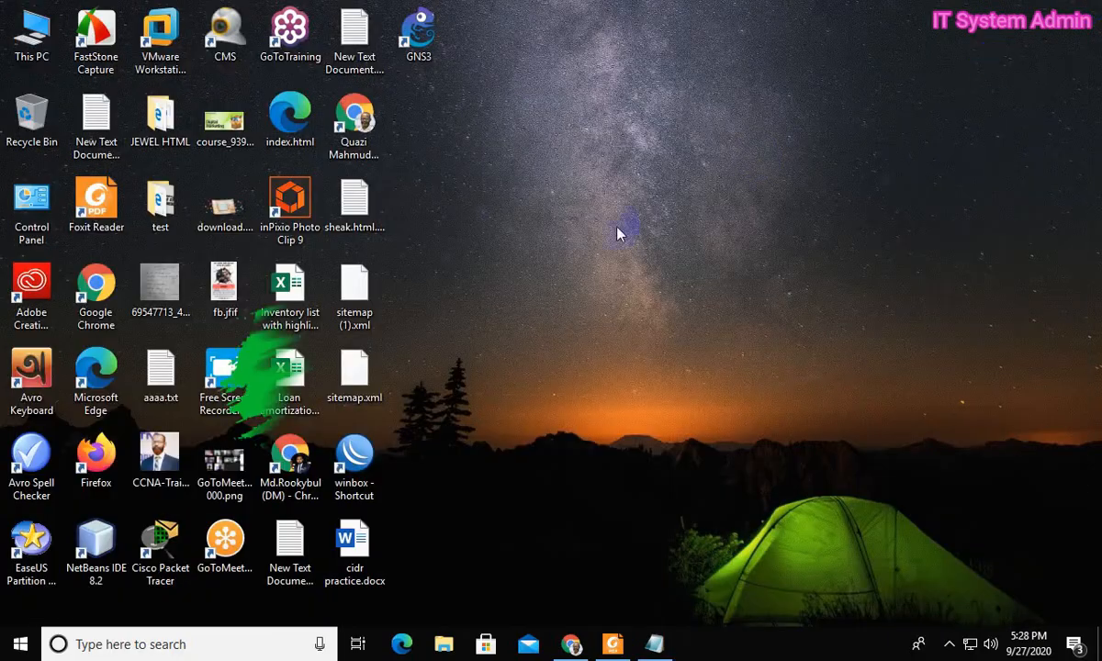
{"action": "double_click", "coordinate": [160, 459]}
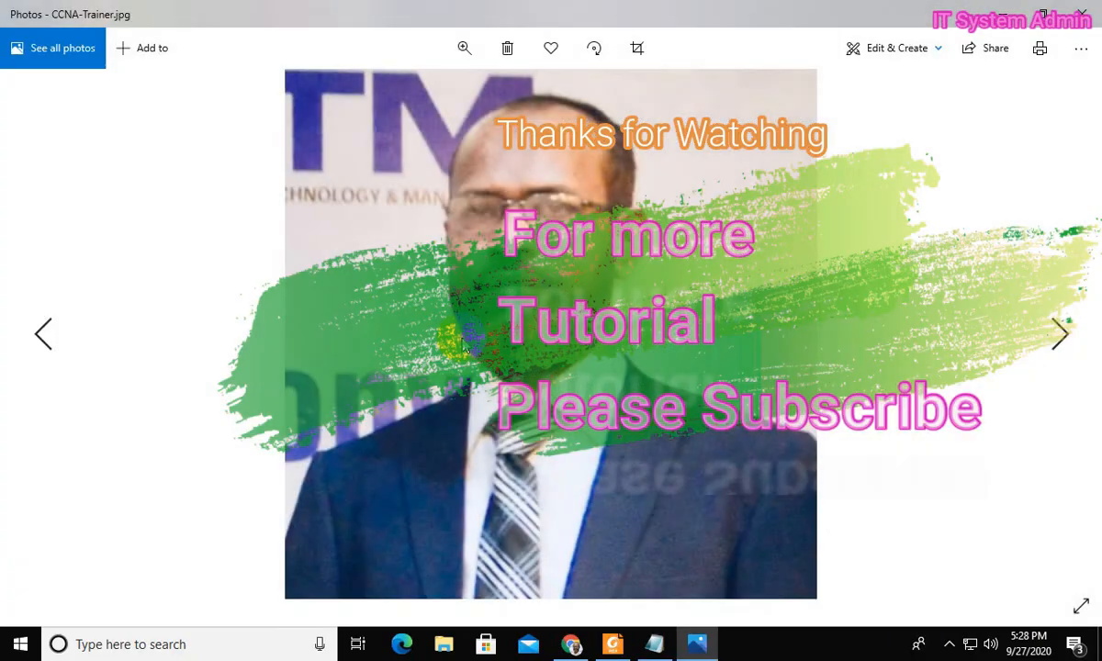